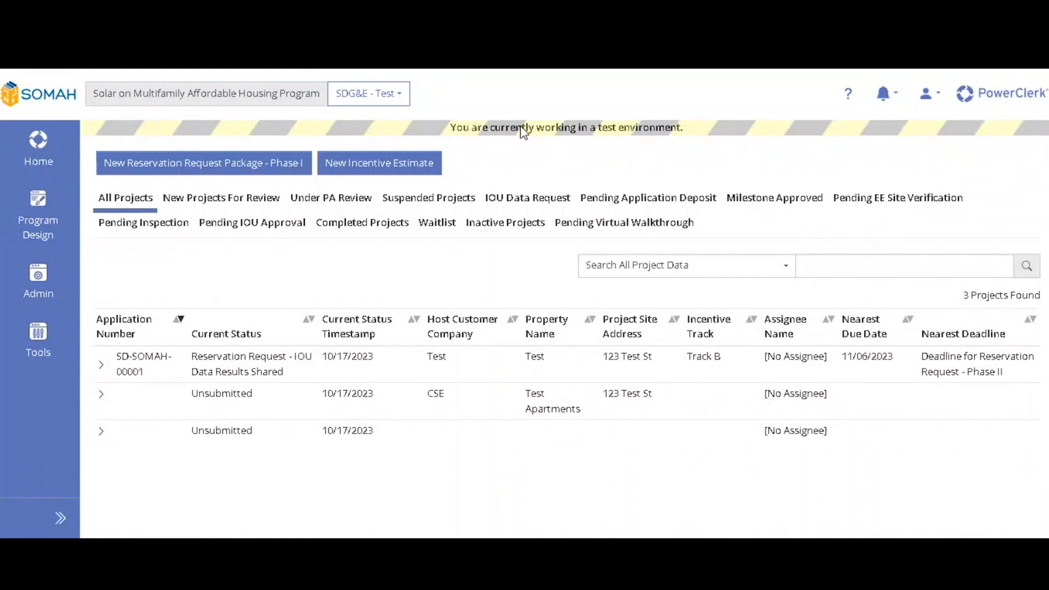
{"action": "mouse_move", "coordinate": [440, 176]}
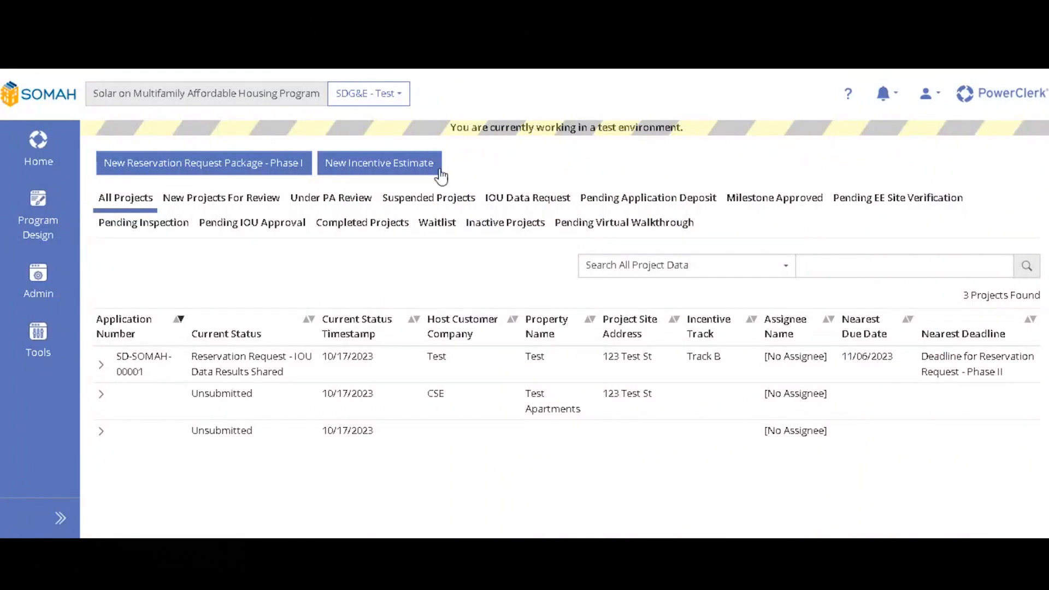
Expand the SD-SOMAH-00001 row to reveal its View/Edit Project and Admin actions
{"action": "left_click", "coordinate": [101, 365]}
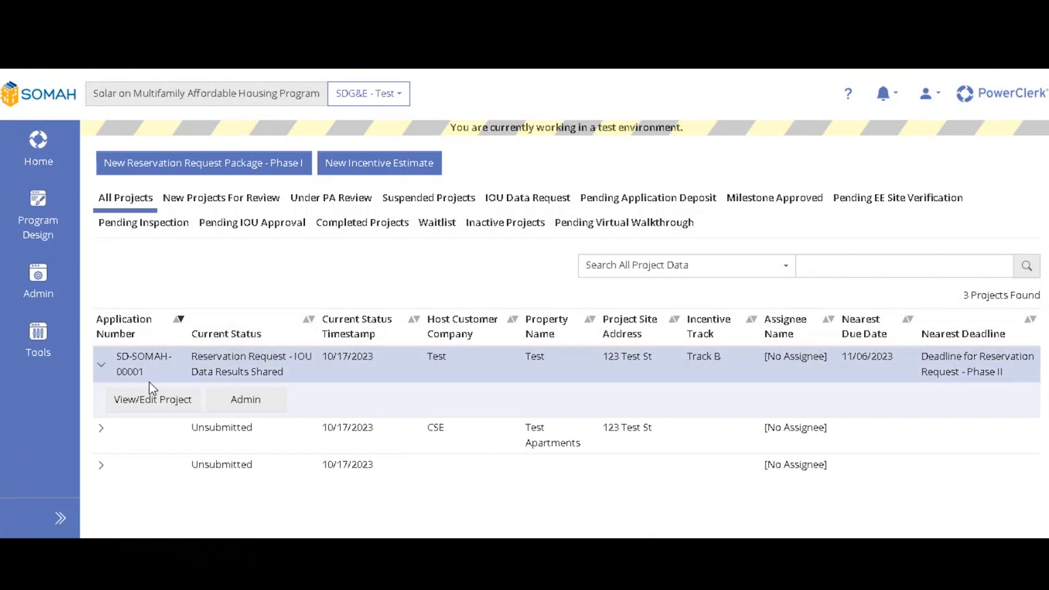
Go into SD-SOMAH-00001 via View/Edit Project to see its status and summary
{"action": "left_click", "coordinate": [153, 400]}
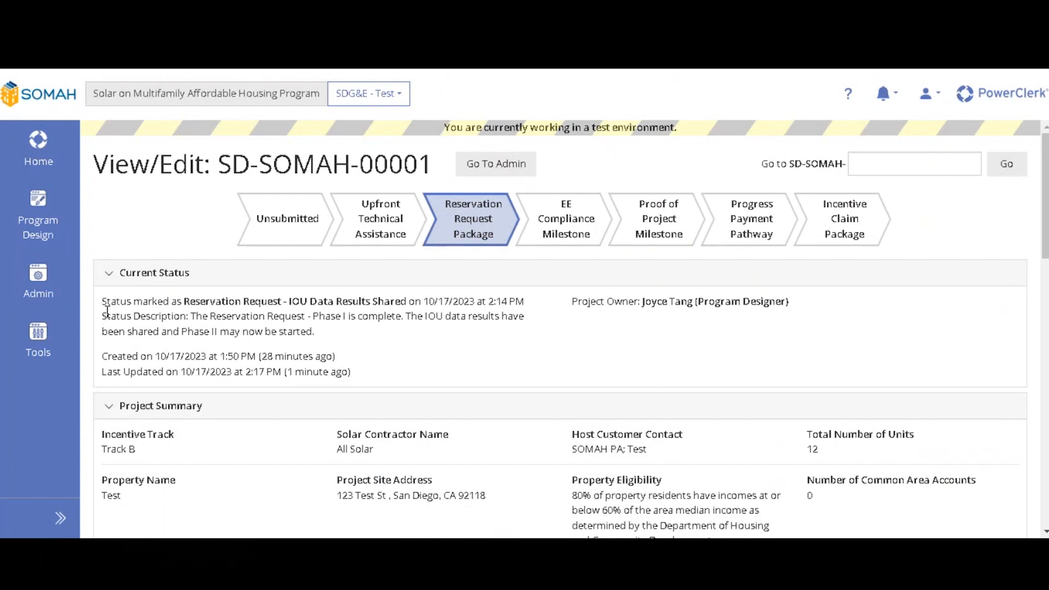
{"action": "mouse_move", "coordinate": [257, 296]}
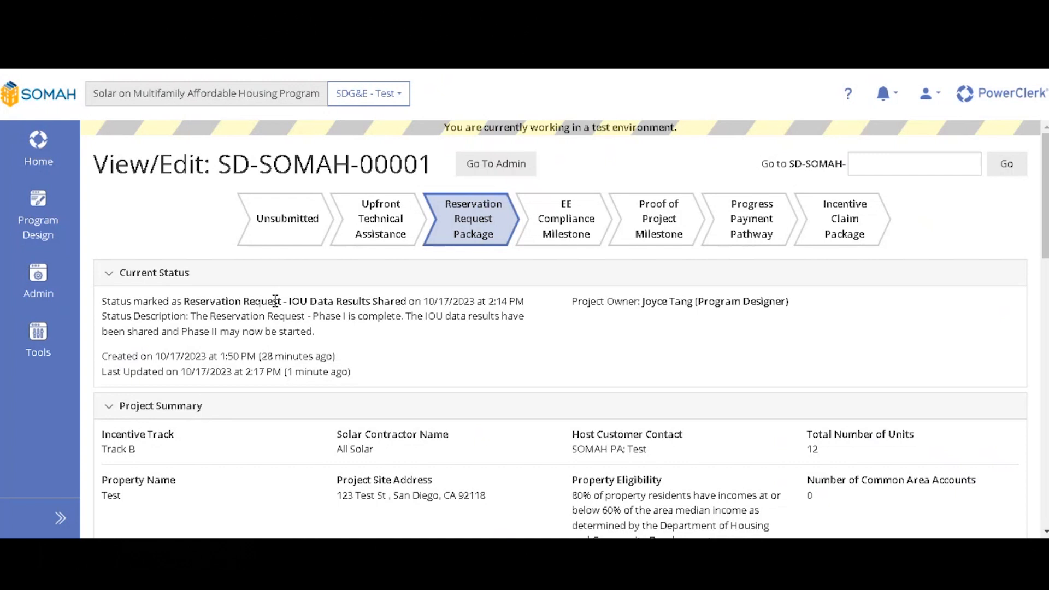
Scroll the project page down to the Available Forms and Previous Forms sections
{"action": "scroll", "scroll_direction": "down", "scroll_amount": 3}
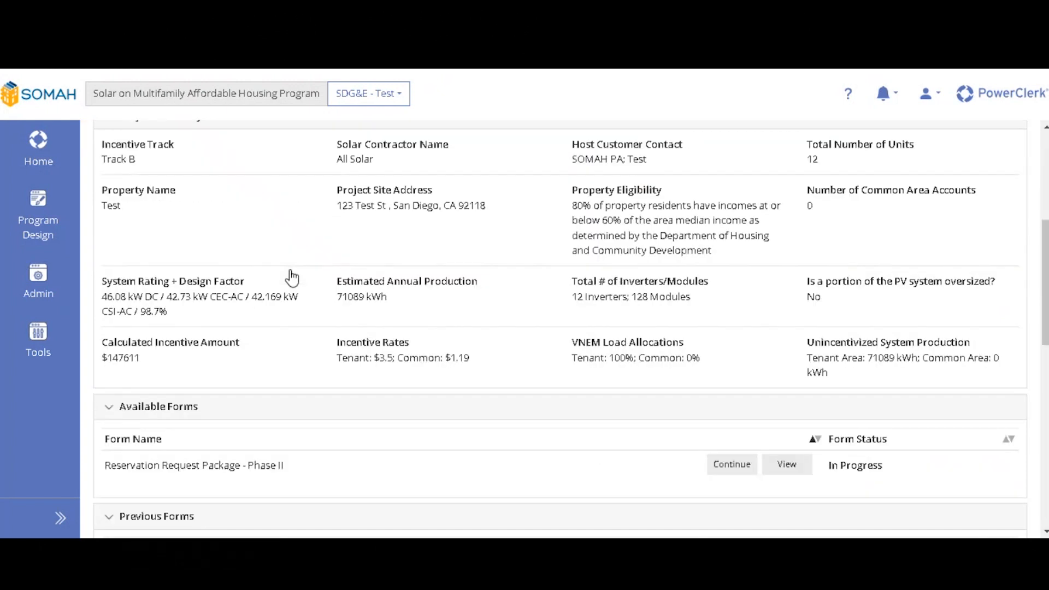
{"action": "scroll", "scroll_direction": "down", "scroll_amount": 3}
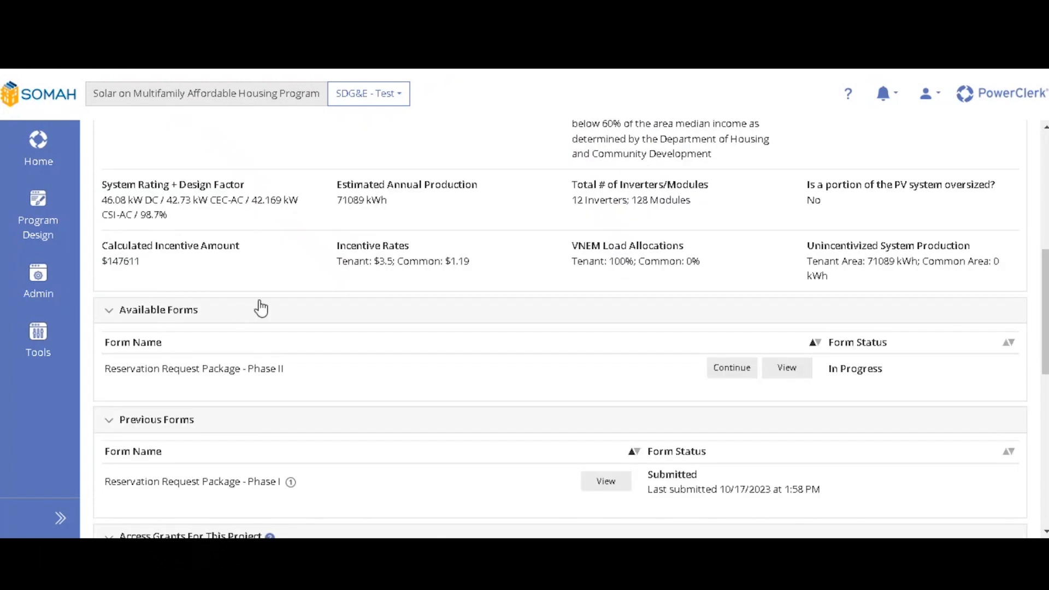
{"action": "scroll", "scroll_direction": "down", "scroll_amount": 3}
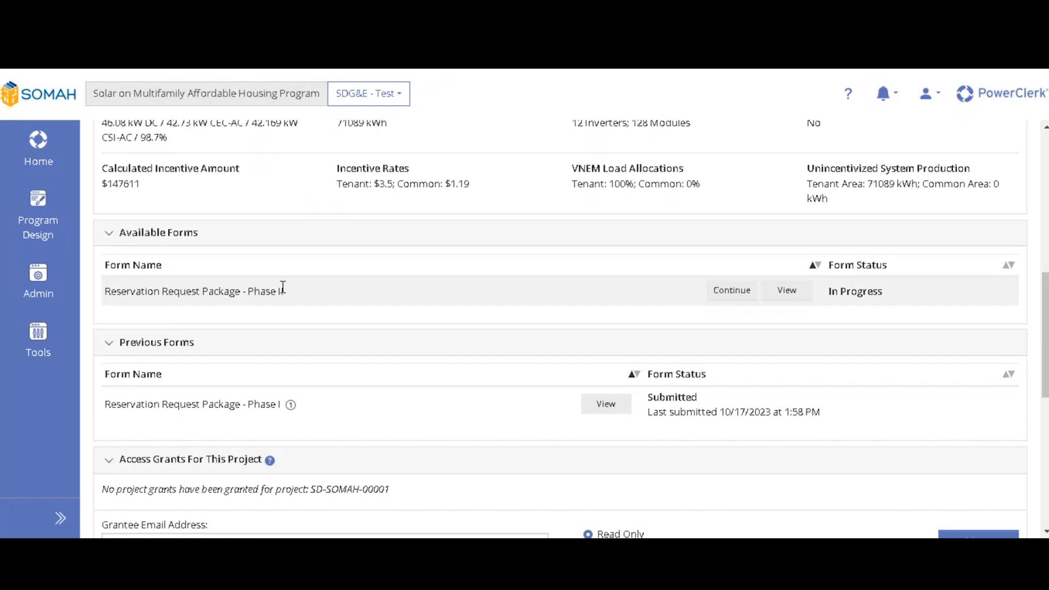
{"action": "mouse_move", "coordinate": [787, 291]}
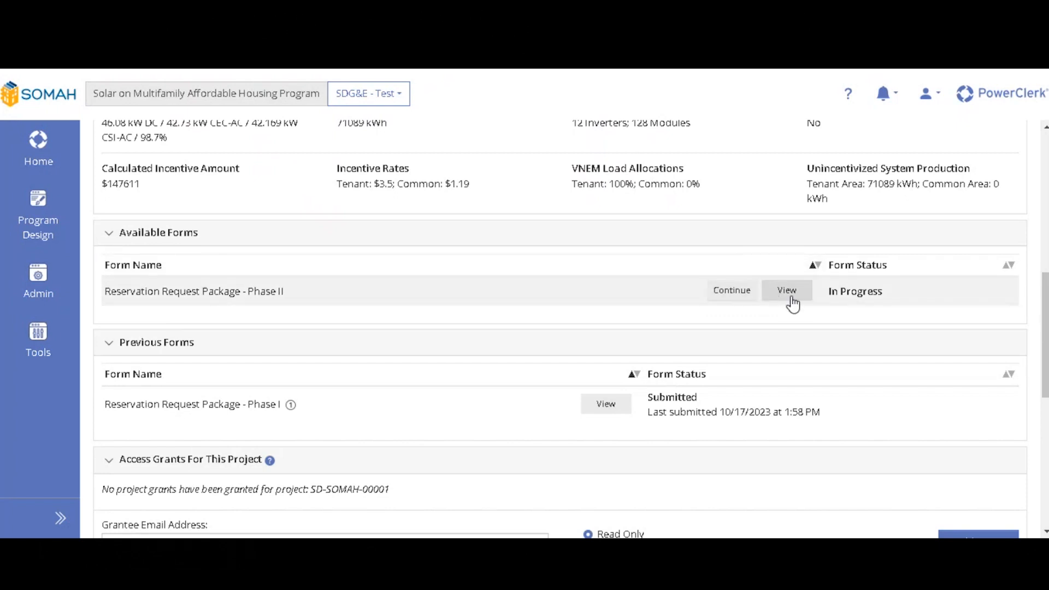
{"action": "mouse_move", "coordinate": [765, 303]}
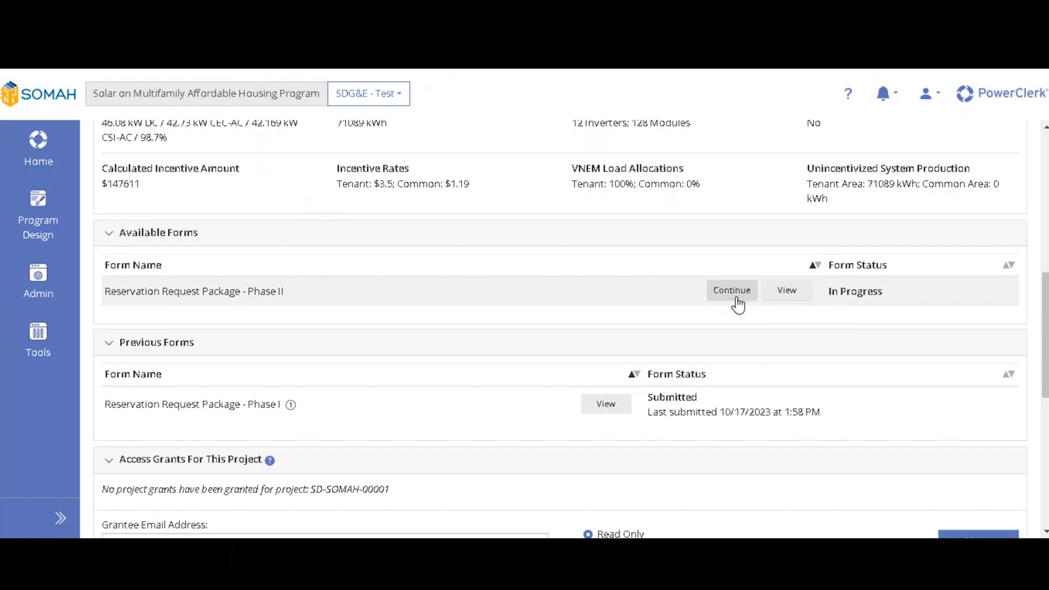
Continue the in-progress Reservation Request Package – Phase II form
{"action": "left_click", "coordinate": [731, 291]}
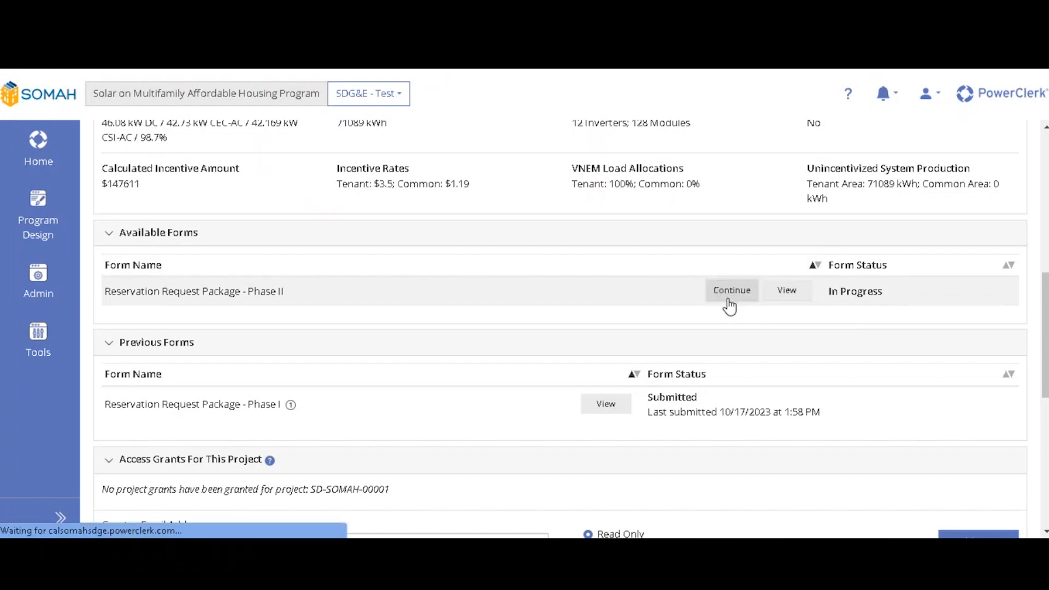
{"action": "left_click", "coordinate": [731, 290]}
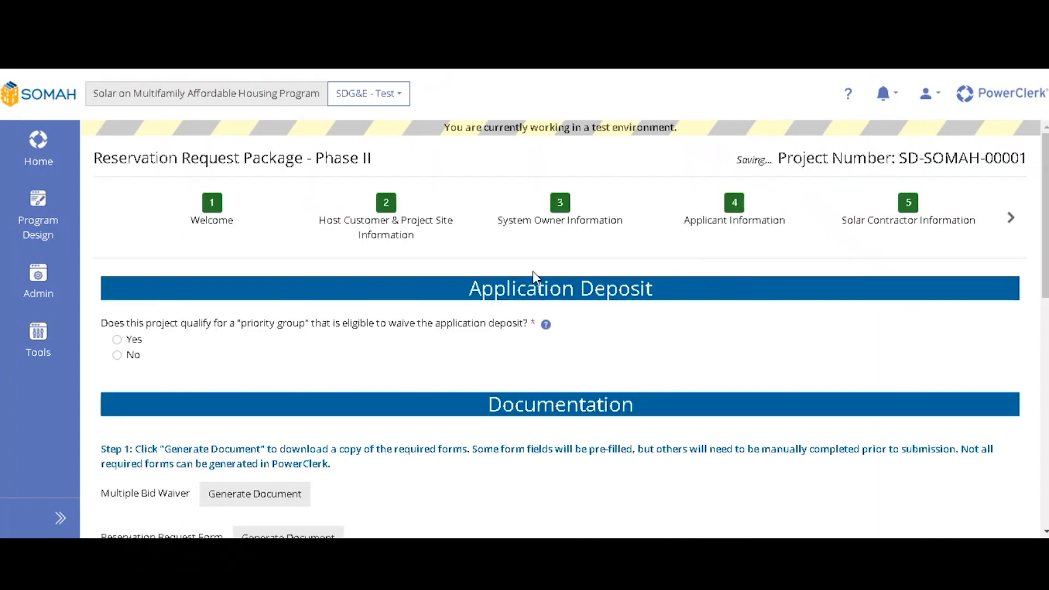
{"action": "mouse_move", "coordinate": [859, 360]}
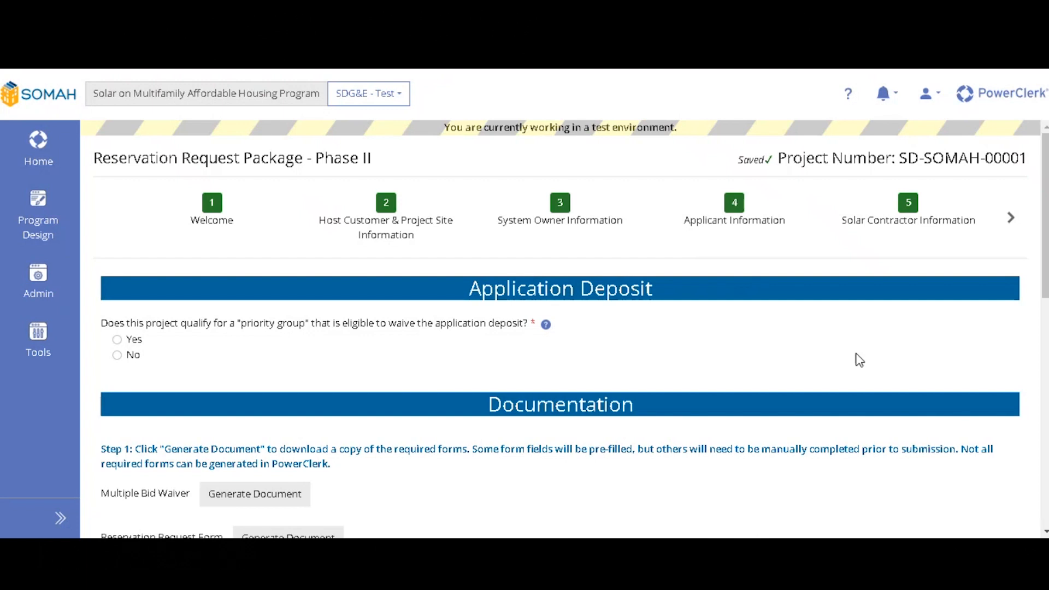
{"action": "mouse_move", "coordinate": [734, 211]}
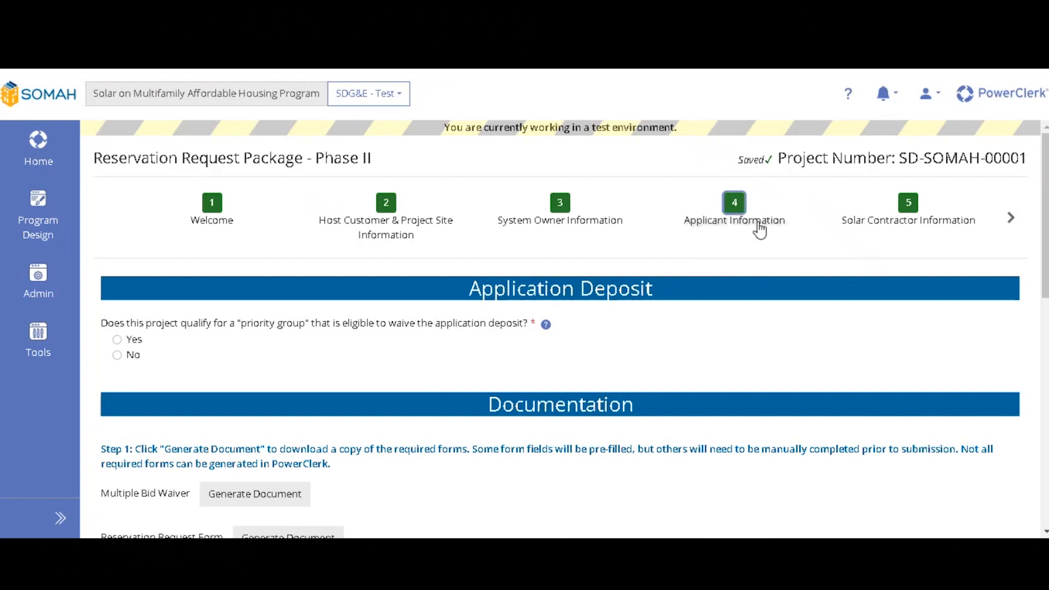
{"action": "mouse_move", "coordinate": [211, 207]}
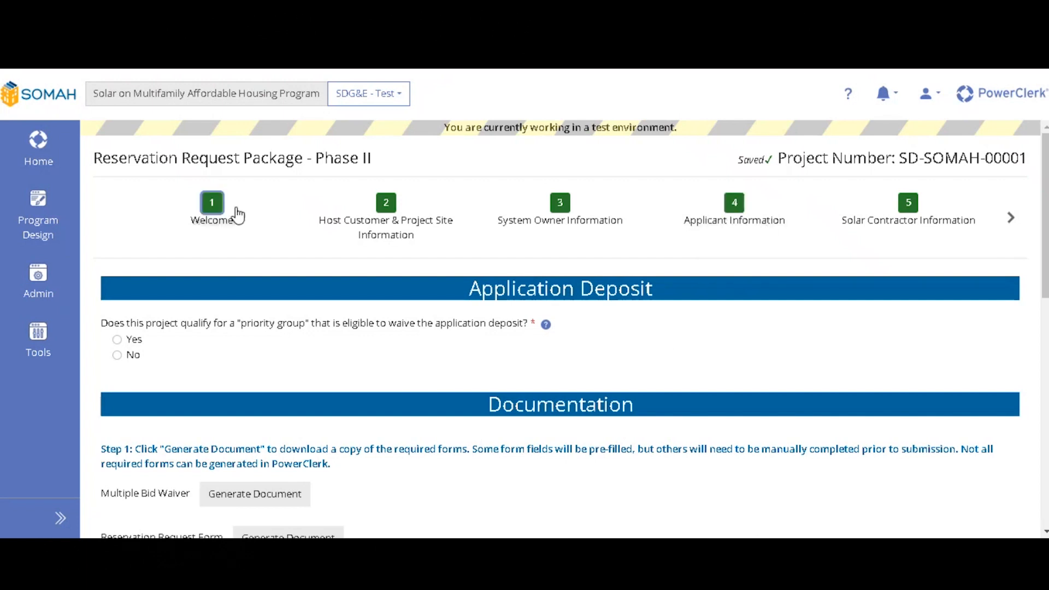
Step through Welcome, System Owner, Applicant and Solar Contractor Information in the step bar
{"action": "left_click", "coordinate": [211, 208]}
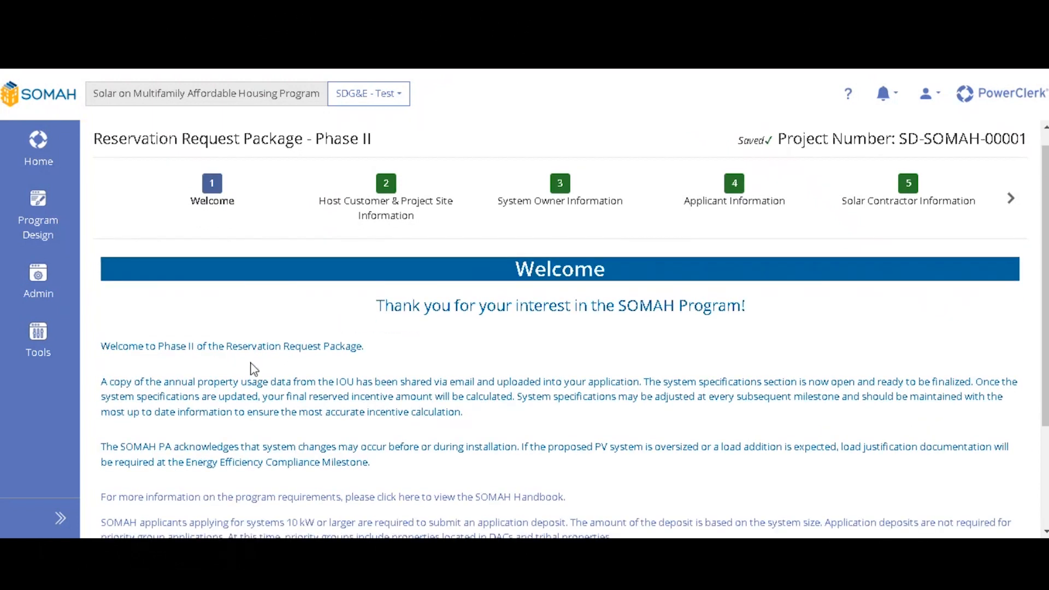
{"action": "scroll", "scroll_direction": "down", "scroll_amount": 3}
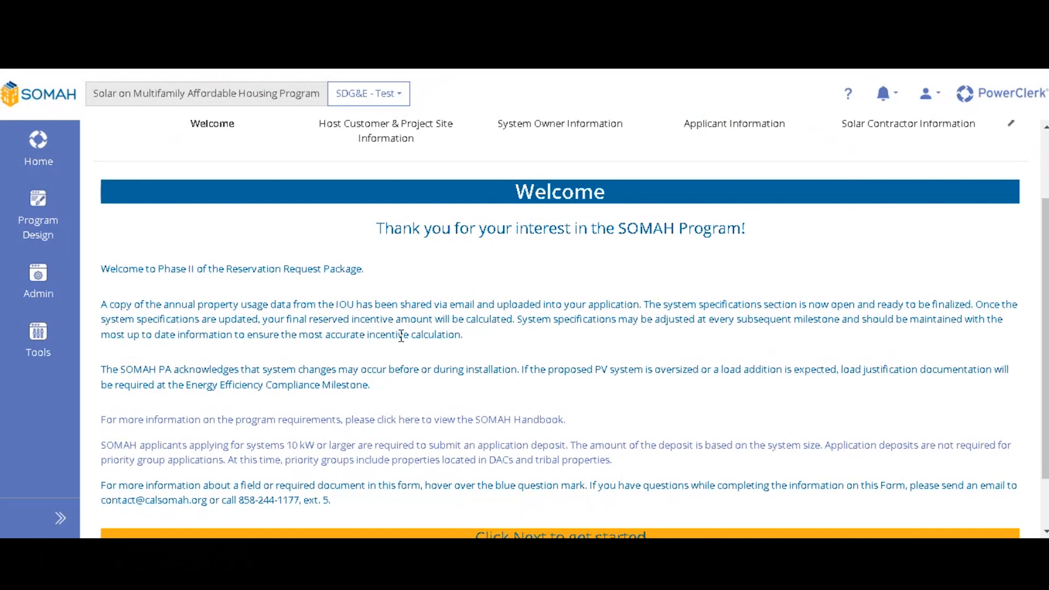
{"action": "mouse_move", "coordinate": [357, 342]}
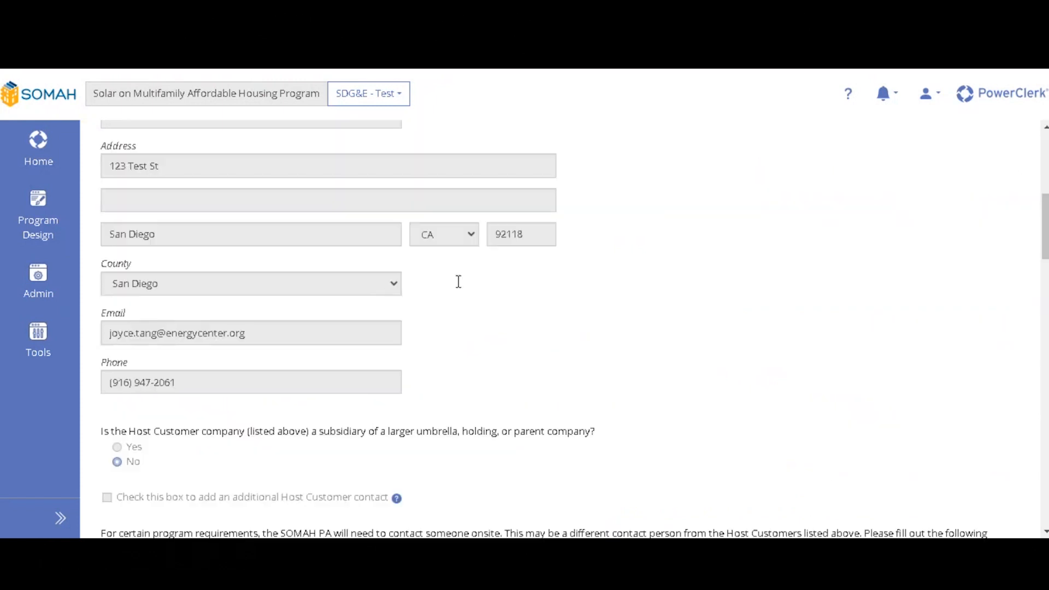
{"action": "scroll", "scroll_direction": "down", "scroll_amount": 3}
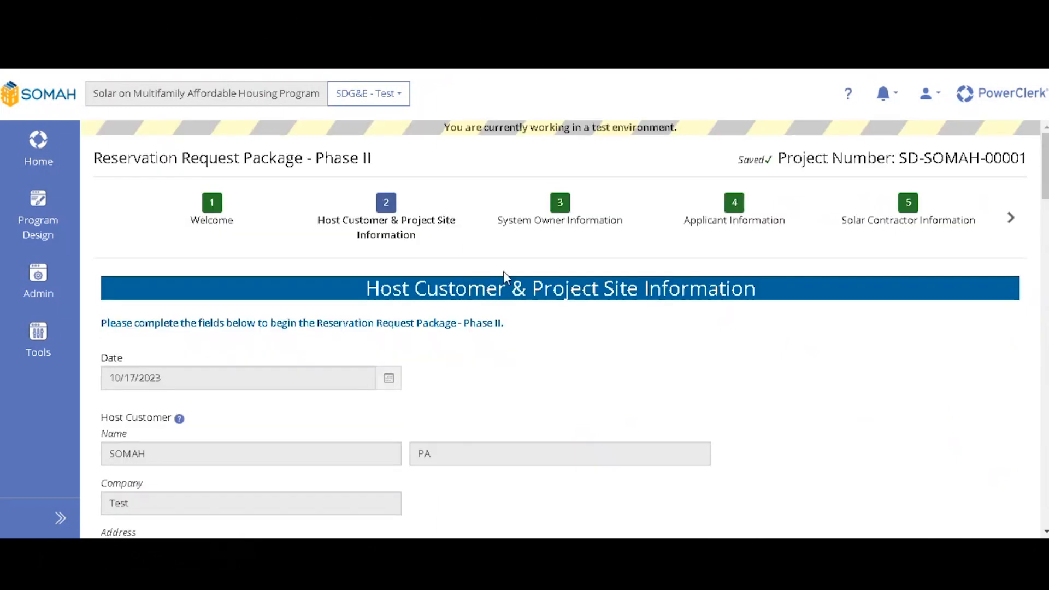
{"action": "left_click", "coordinate": [560, 202]}
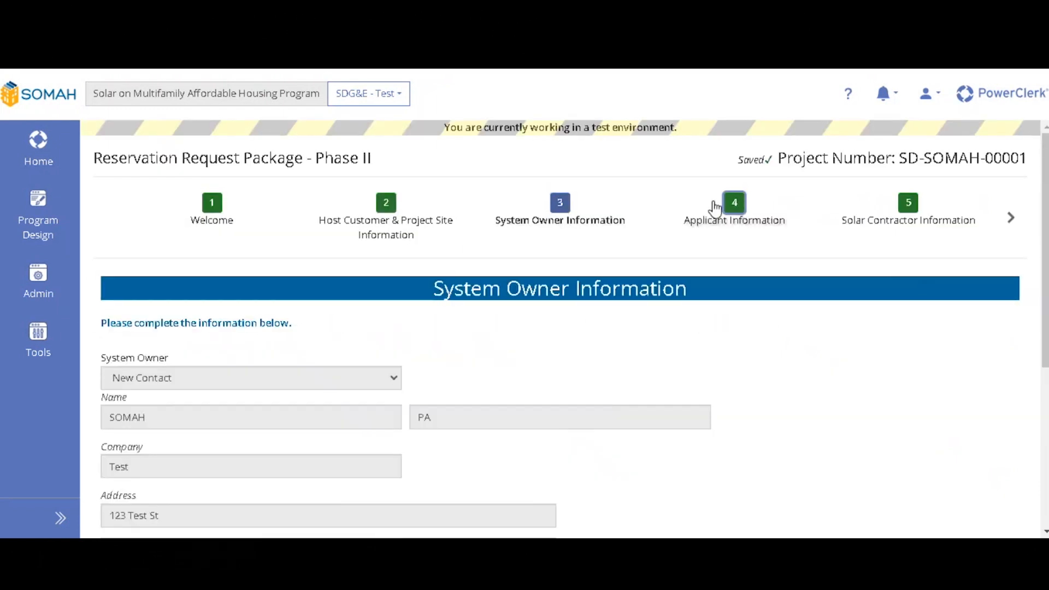
{"action": "left_click", "coordinate": [735, 207]}
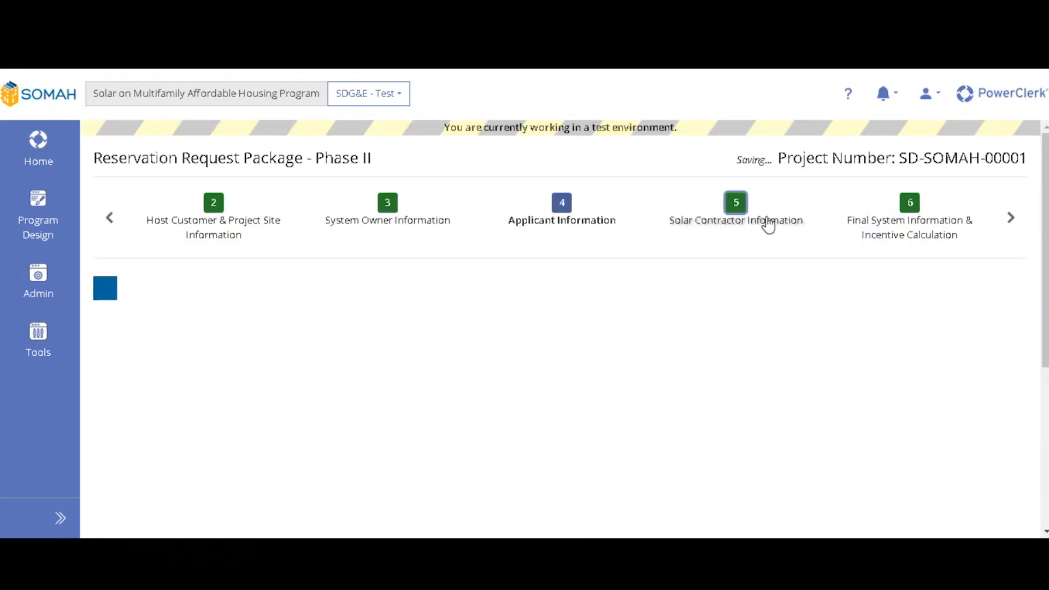
{"action": "left_click", "coordinate": [735, 211]}
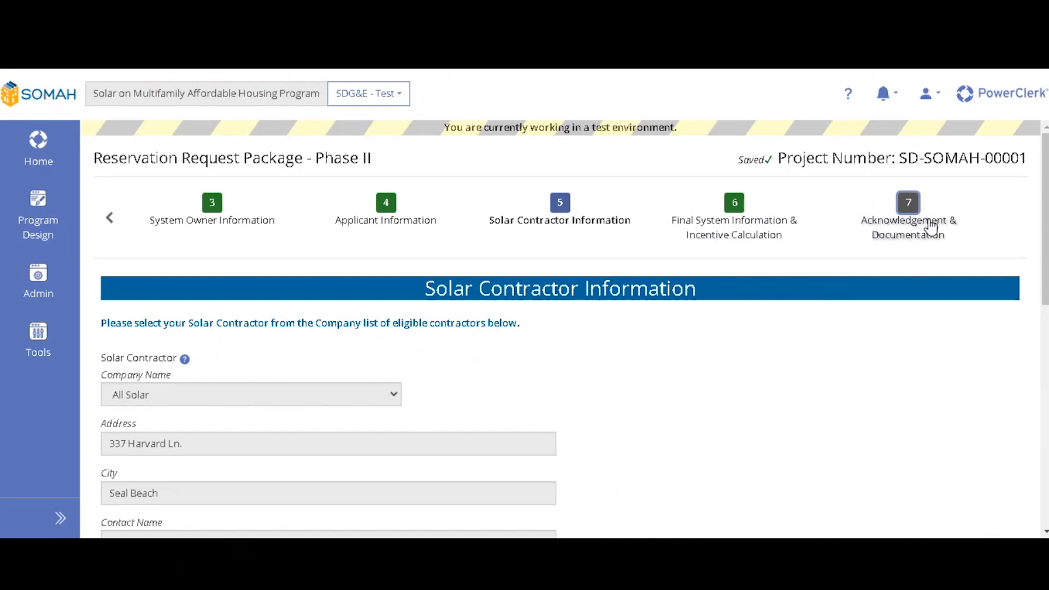
{"action": "mouse_move", "coordinate": [690, 179]}
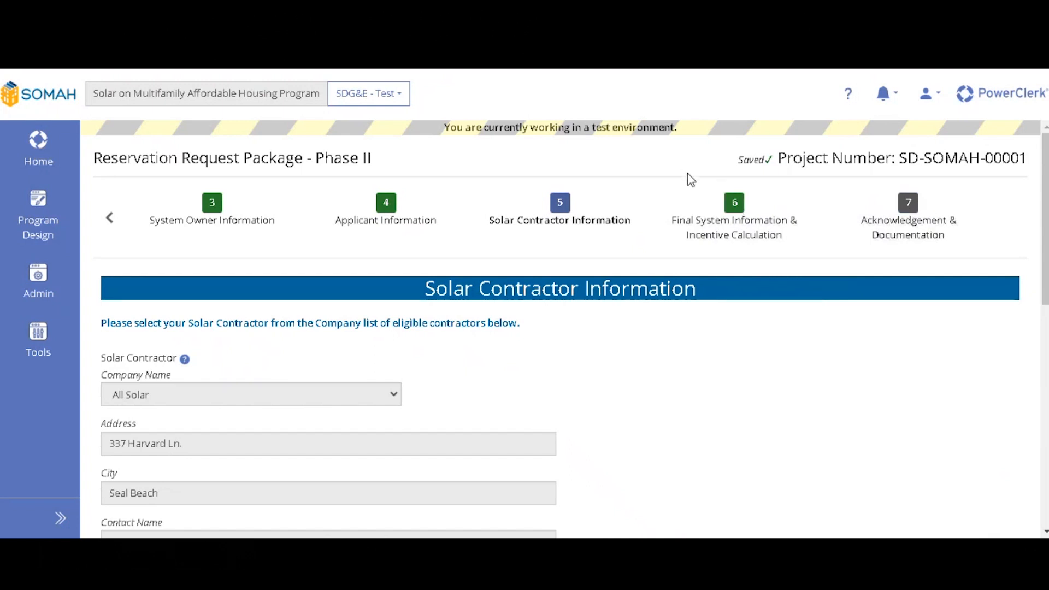
Advance through Final System Information to the Acknowledgement & Documentation step
{"action": "left_click", "coordinate": [734, 202]}
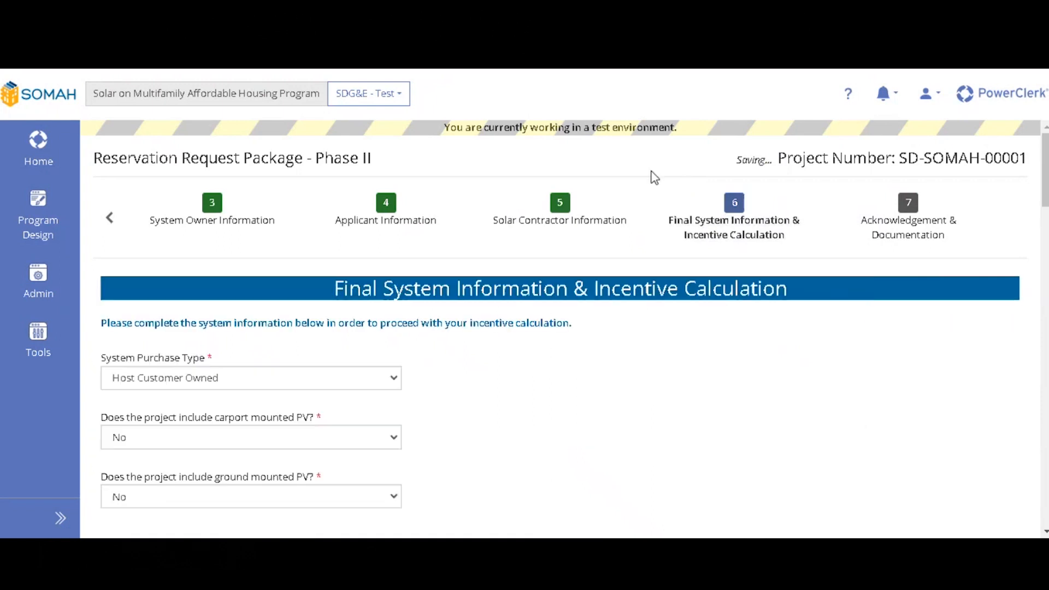
{"action": "left_click", "coordinate": [908, 203]}
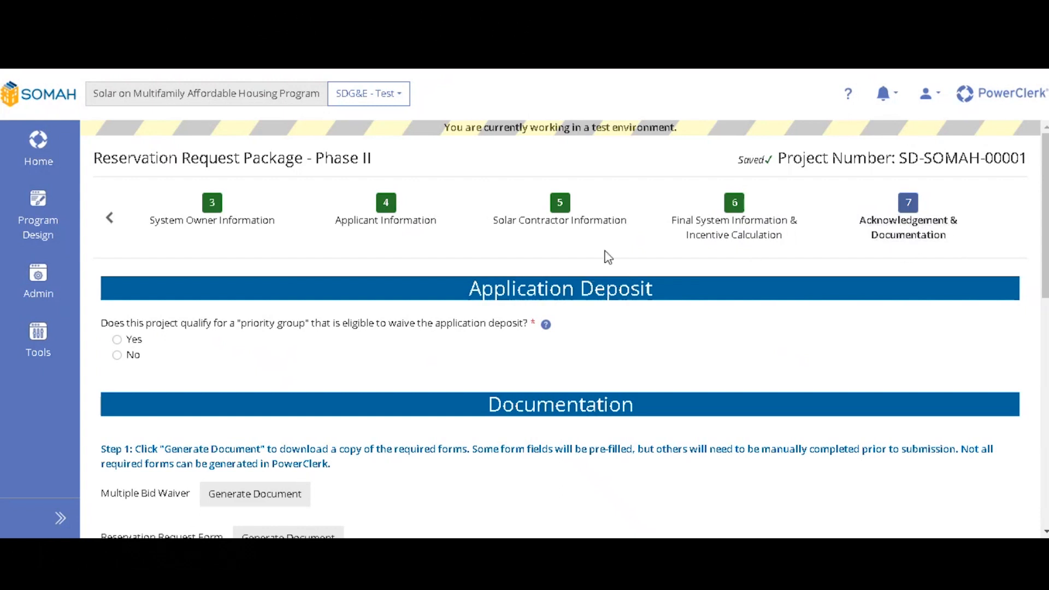
{"action": "mouse_move", "coordinate": [266, 336]}
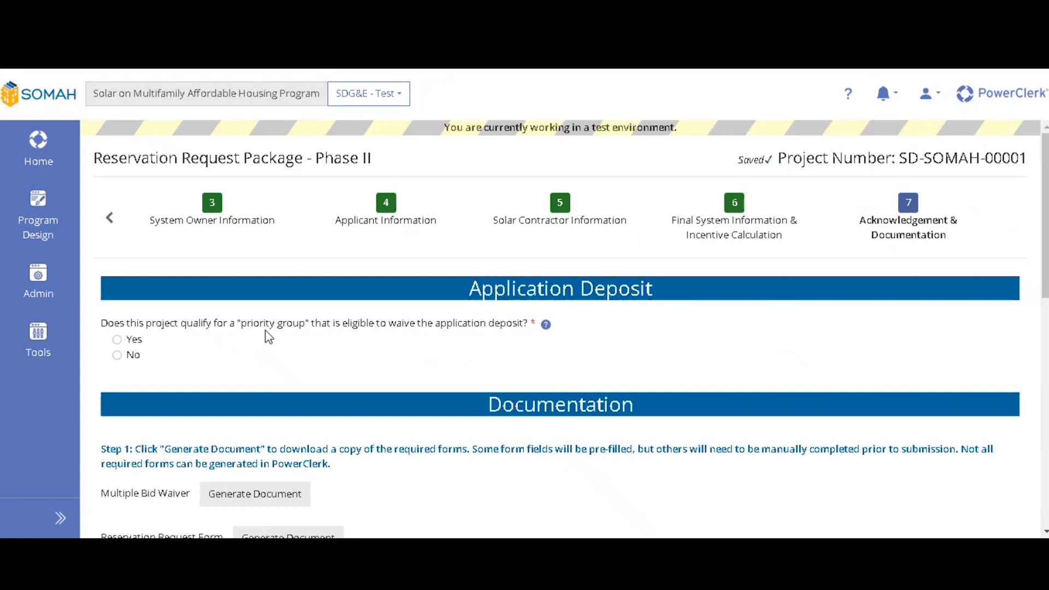
{"action": "mouse_move", "coordinate": [262, 338]}
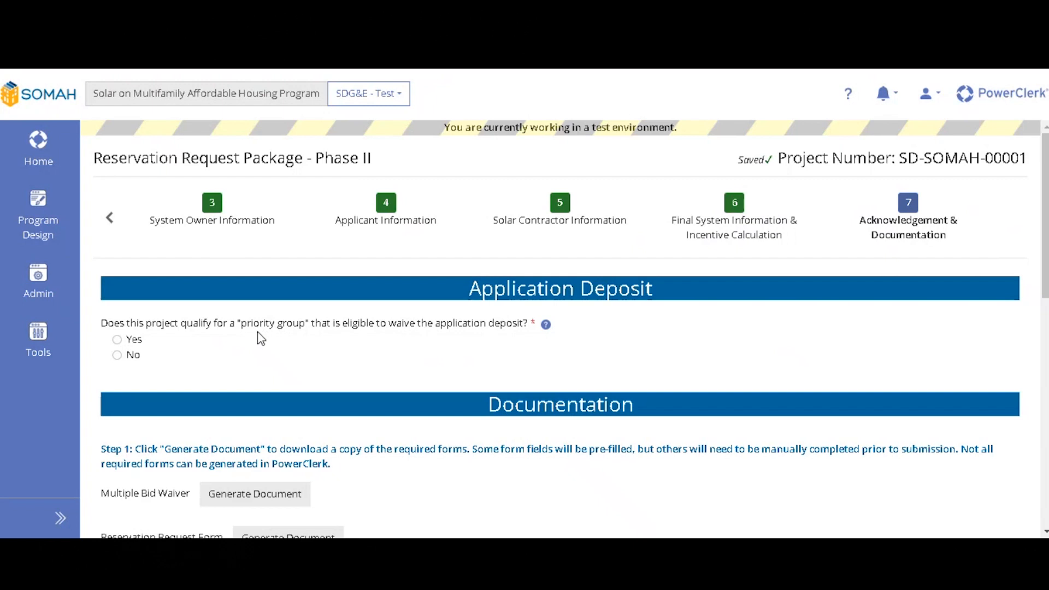
{"action": "mouse_move", "coordinate": [392, 337]}
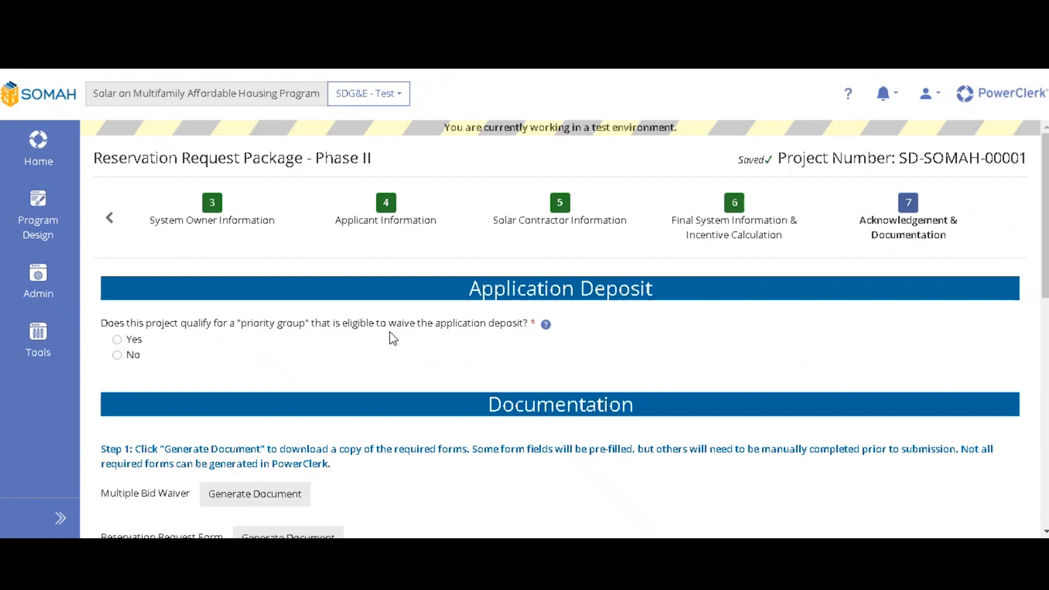
Answer No to the priority-group question and acknowledge the $1,250.00 application deposit
{"action": "left_click", "coordinate": [545, 324]}
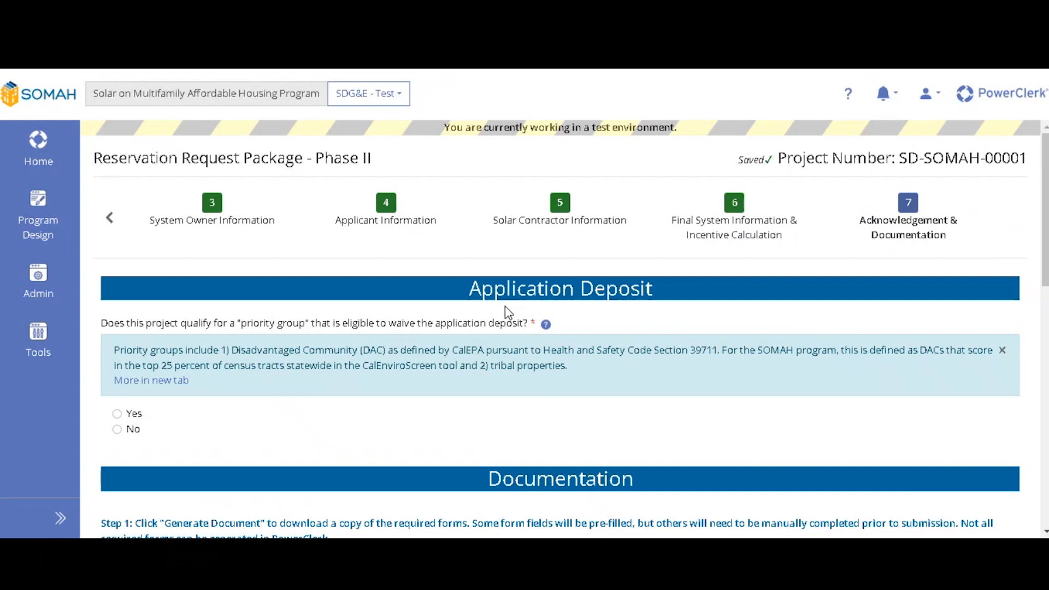
{"action": "mouse_move", "coordinate": [555, 329]}
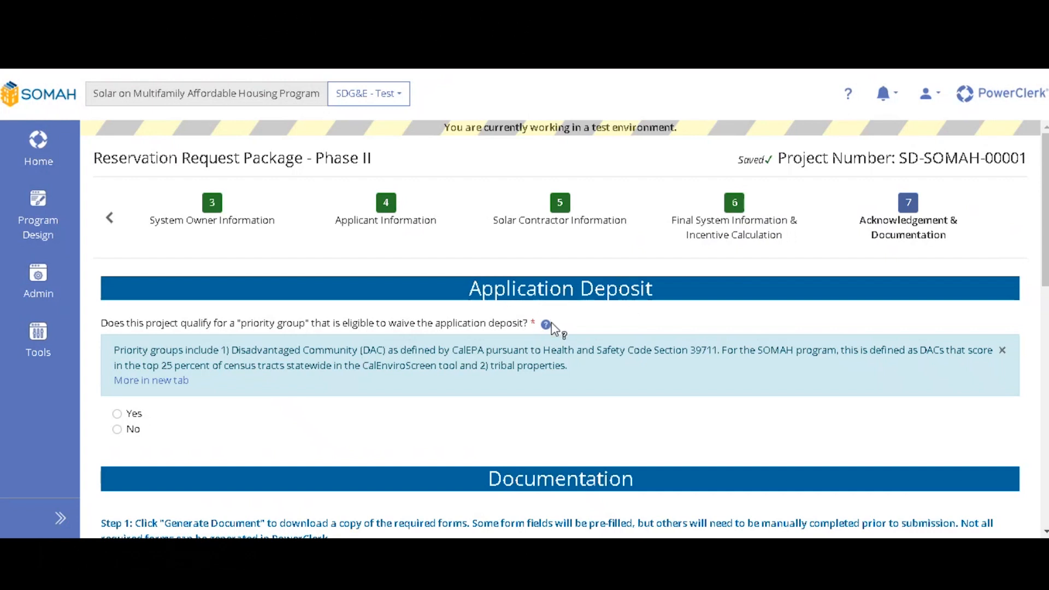
{"action": "left_click", "coordinate": [1002, 350]}
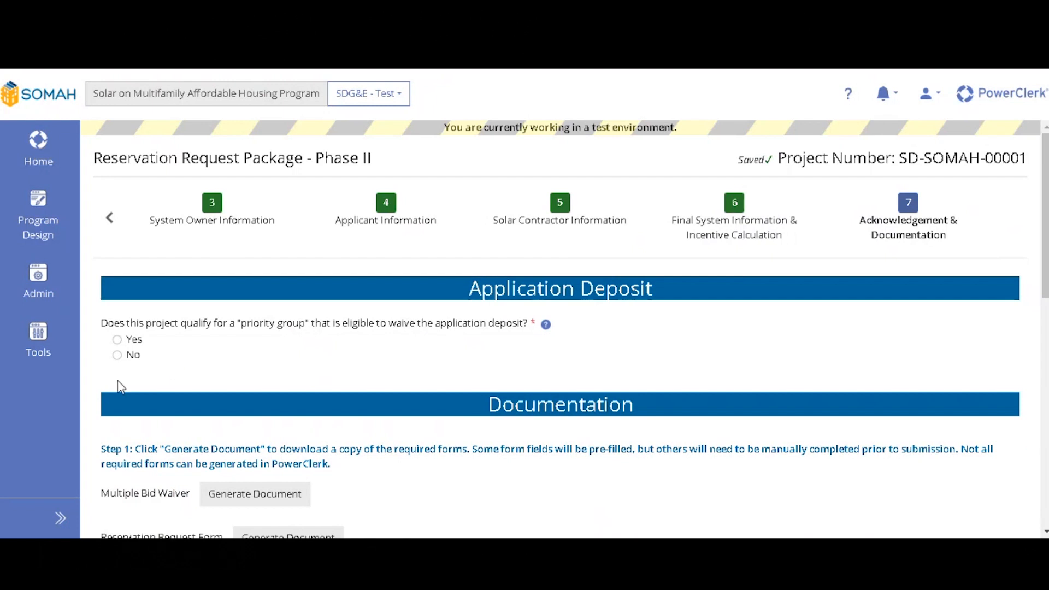
{"action": "left_click", "coordinate": [117, 354]}
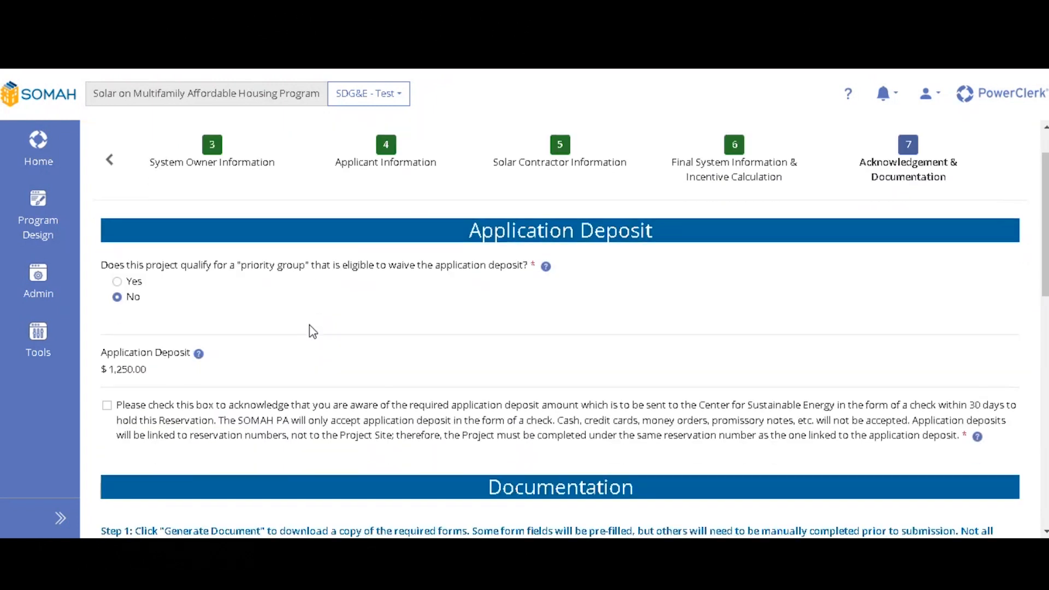
{"action": "mouse_move", "coordinate": [129, 382]}
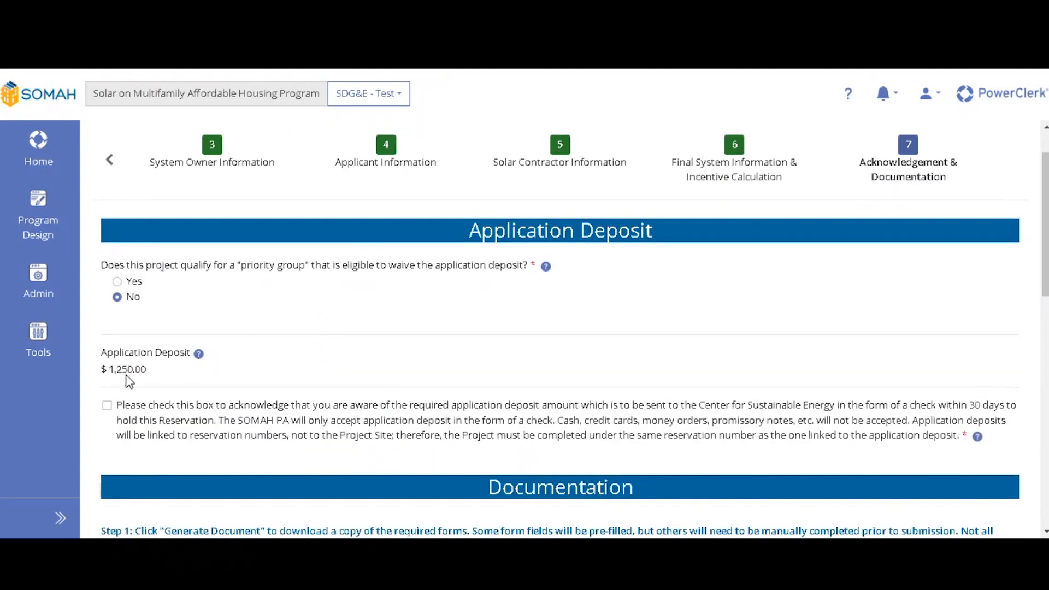
{"action": "mouse_move", "coordinate": [175, 440]}
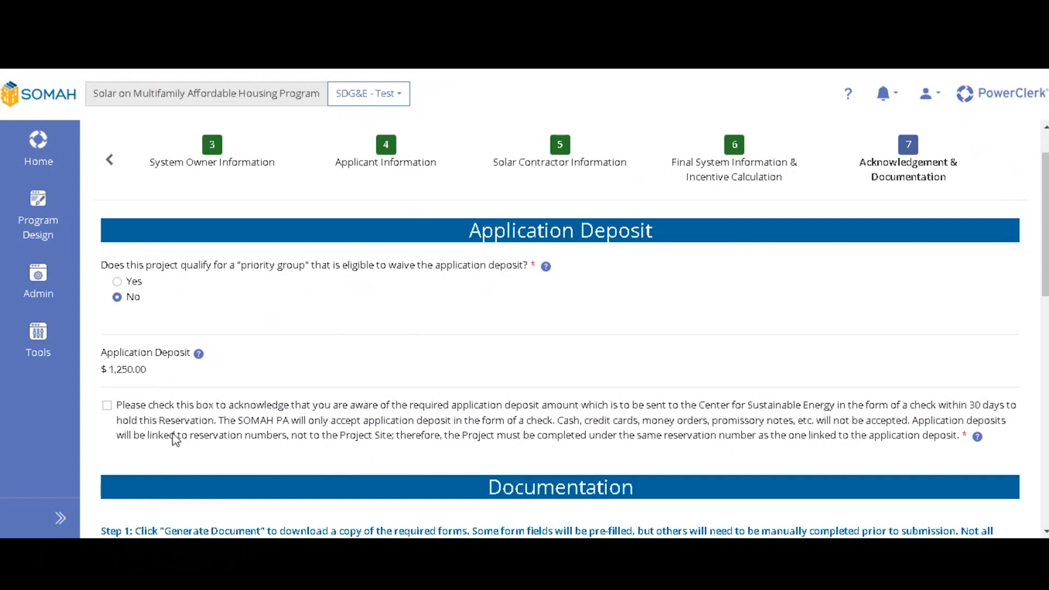
{"action": "mouse_move", "coordinate": [124, 396]}
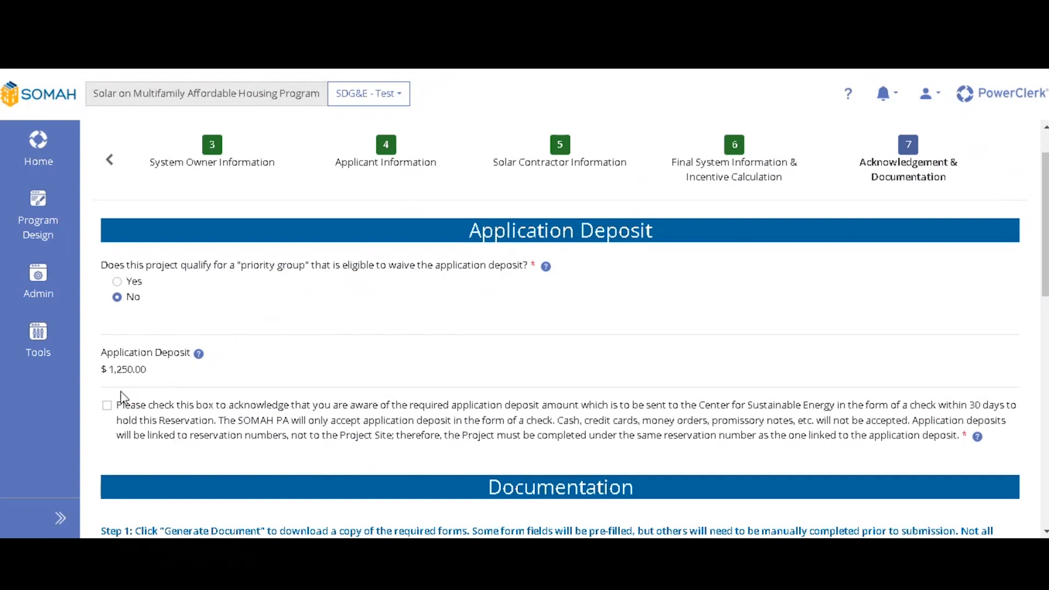
{"action": "left_click", "coordinate": [107, 405]}
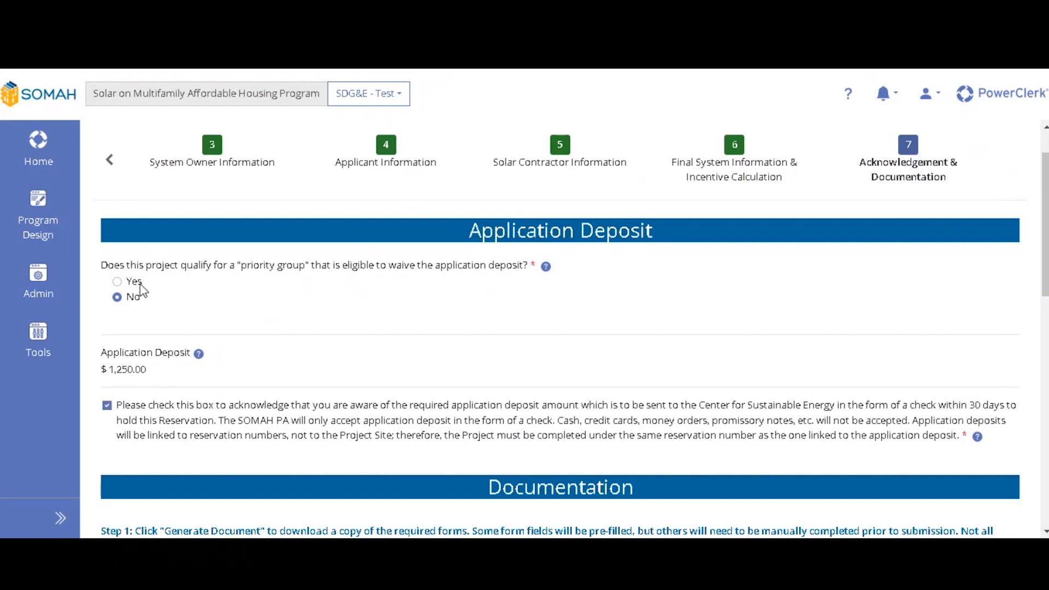
{"action": "mouse_move", "coordinate": [343, 317]}
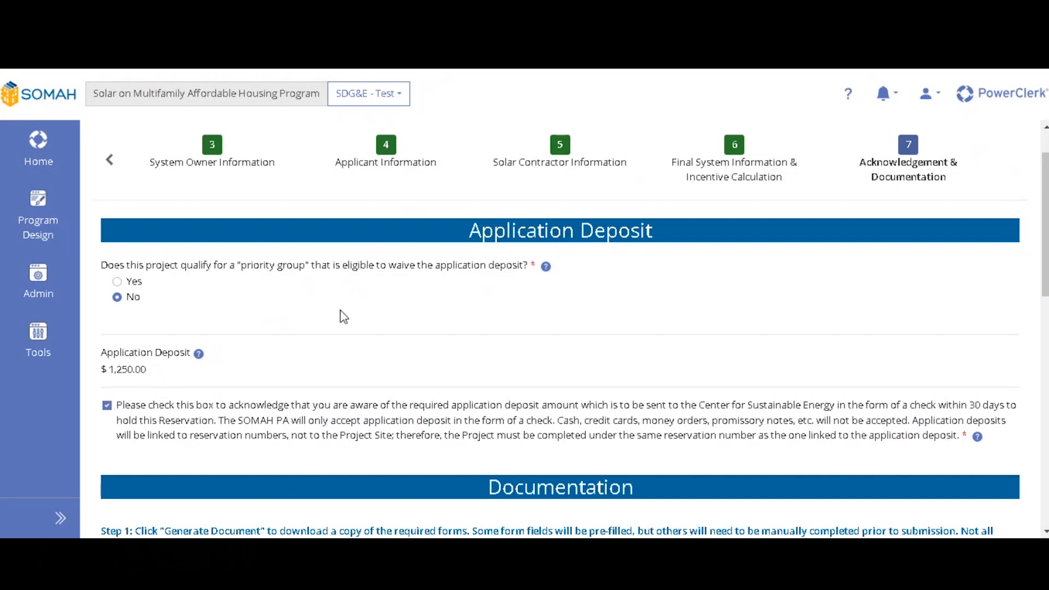
In the Documentation section, generate the pre-filled Multiple Bid Waiver document
{"action": "scroll", "scroll_direction": "down", "scroll_amount": 3}
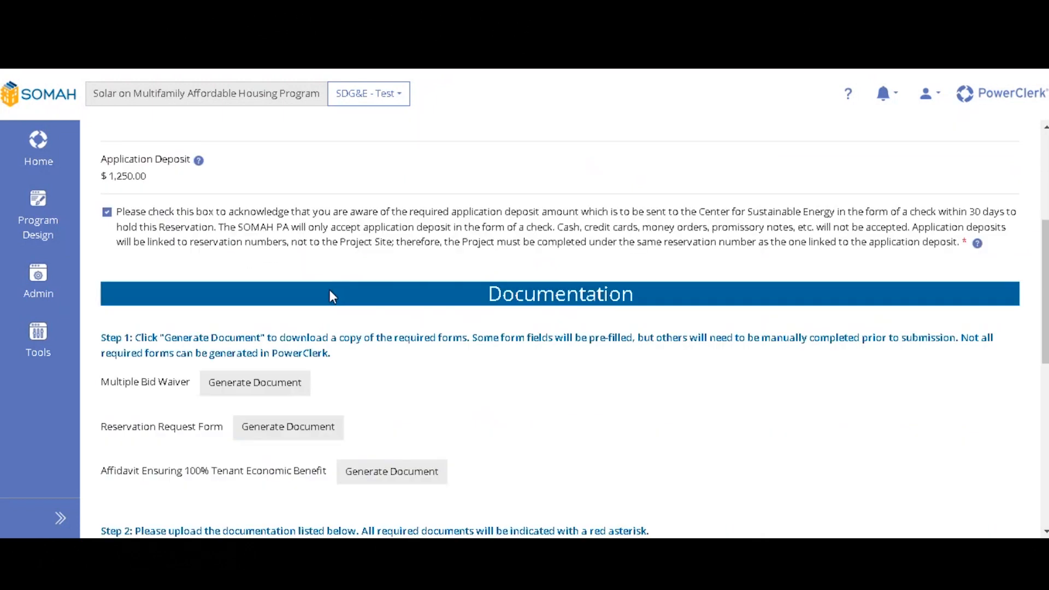
{"action": "scroll", "scroll_direction": "down", "scroll_amount": 3}
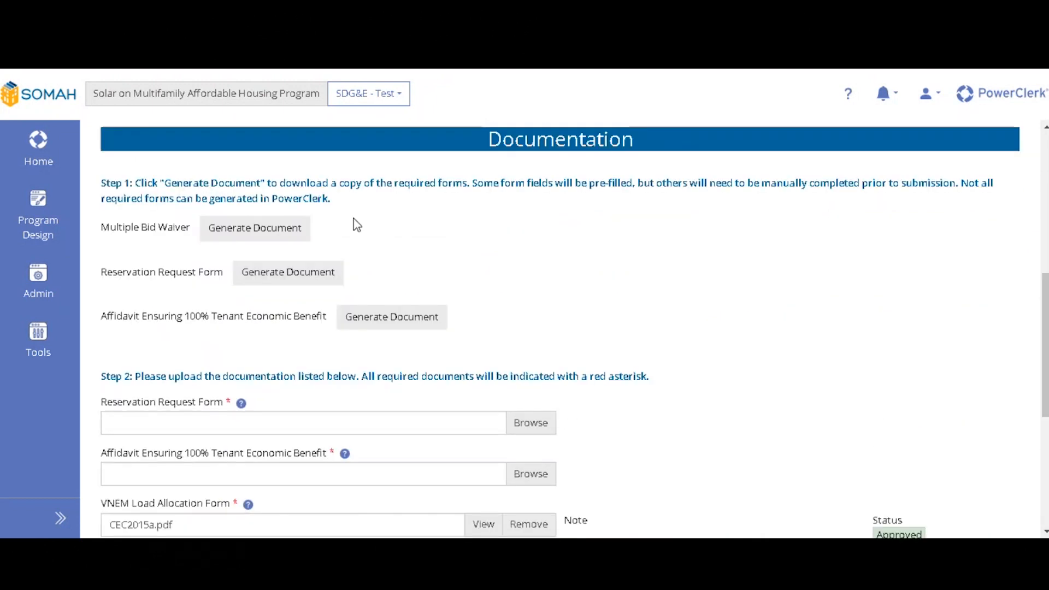
{"action": "mouse_move", "coordinate": [403, 350]}
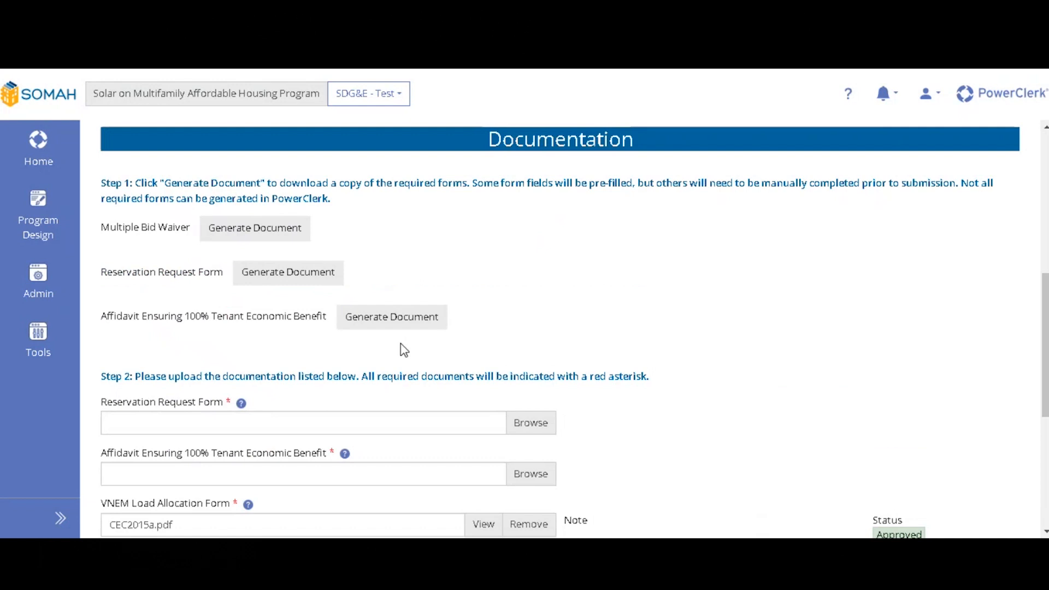
{"action": "mouse_move", "coordinate": [308, 234]}
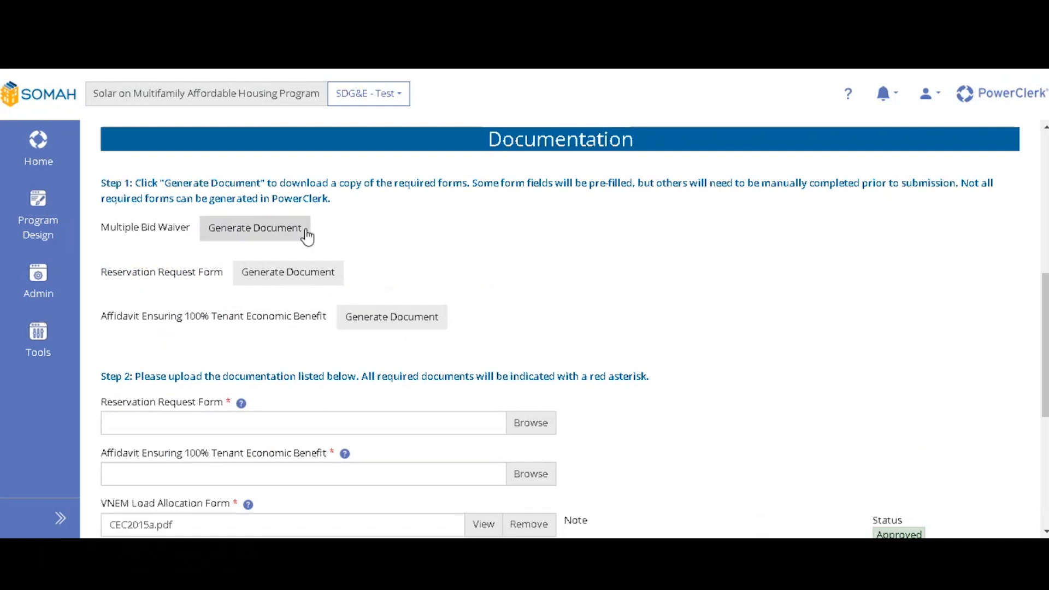
{"action": "mouse_move", "coordinate": [260, 245]}
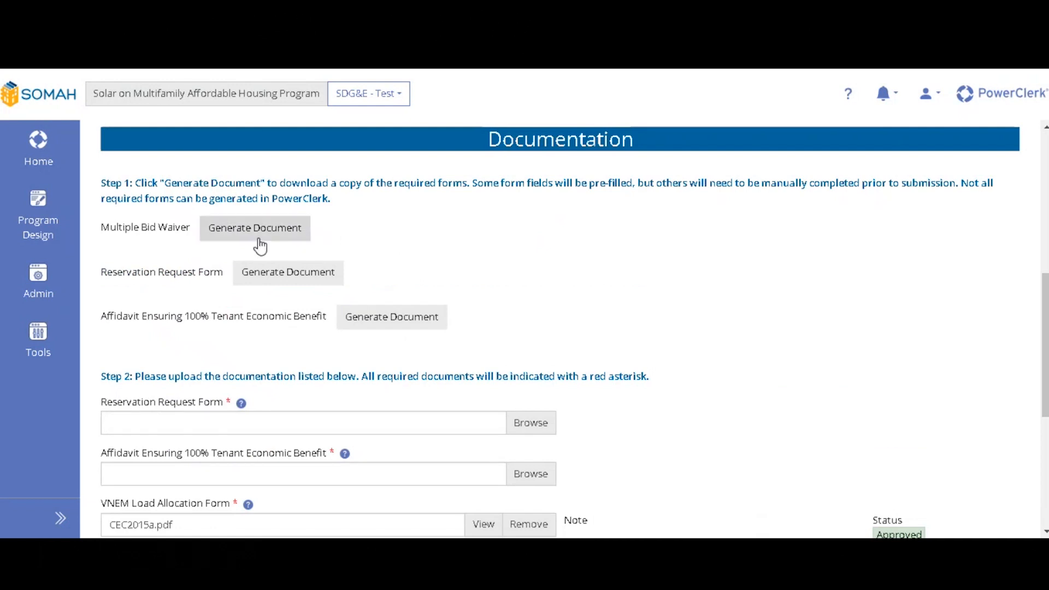
{"action": "left_click", "coordinate": [255, 227]}
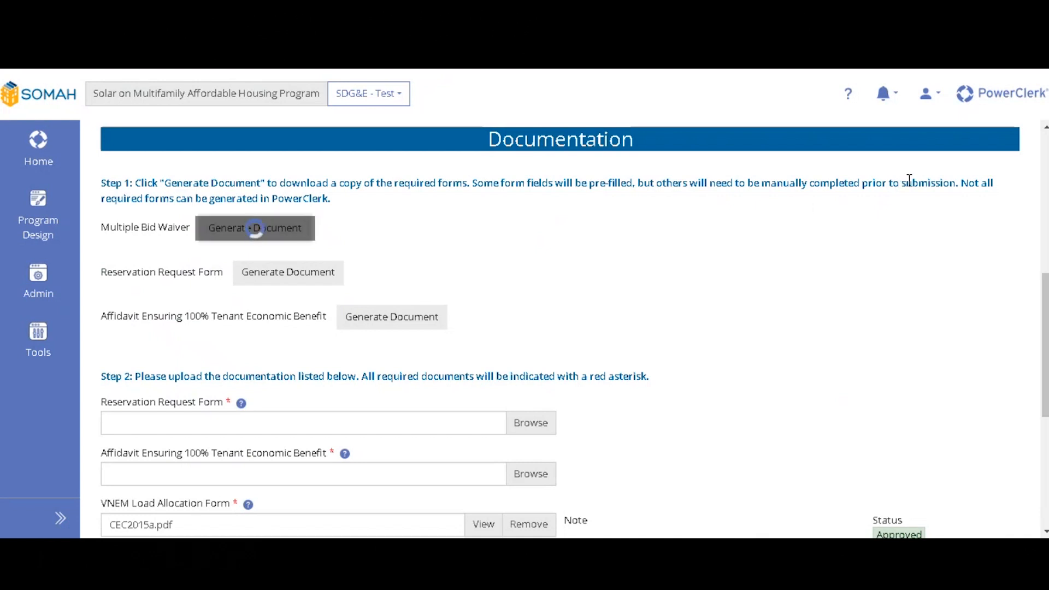
{"action": "mouse_move", "coordinate": [886, 213]}
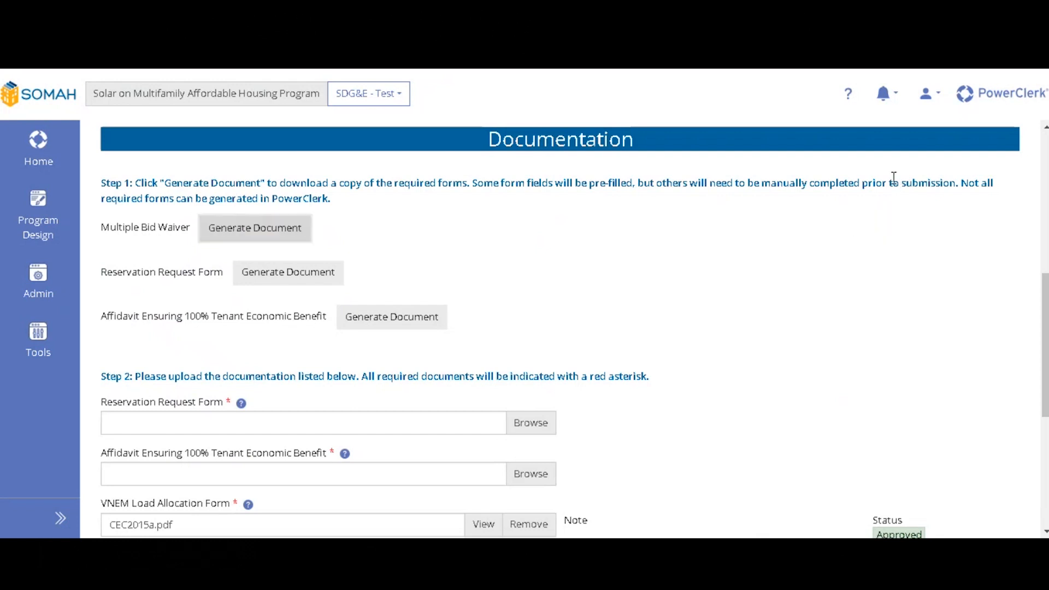
View the generated Multiple Bid Waiver PDF down to the Host Customer signature area
{"action": "left_click", "coordinate": [255, 227]}
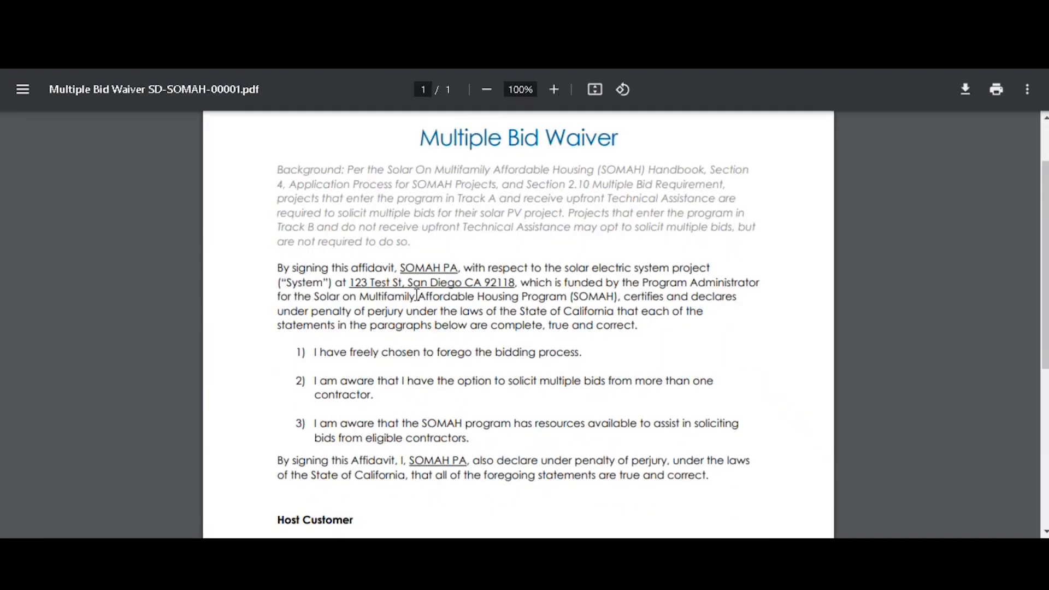
{"action": "scroll", "scroll_direction": "down", "scroll_amount": 3}
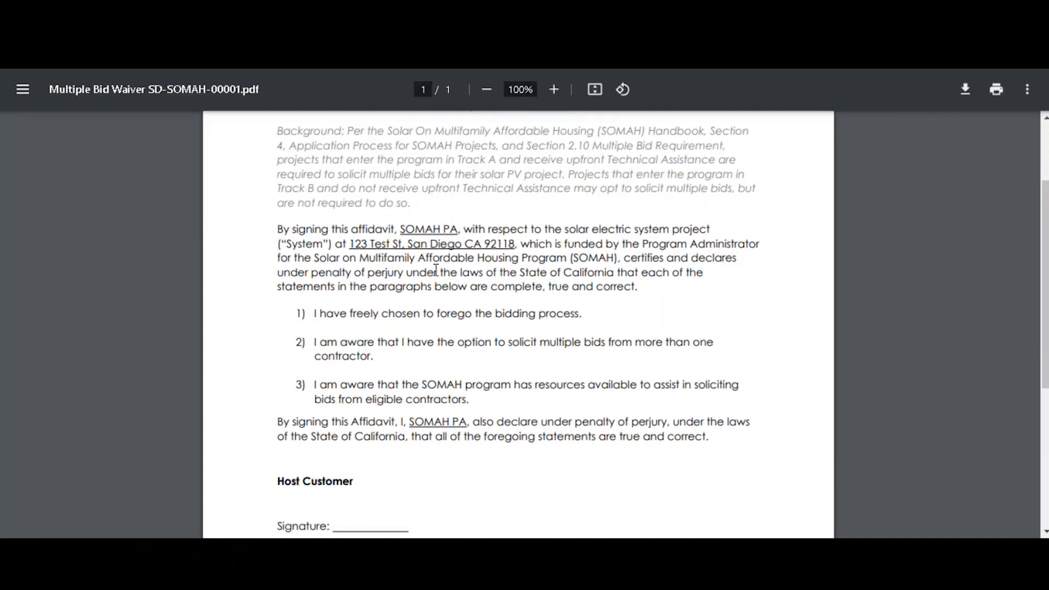
{"action": "scroll", "scroll_direction": "down", "scroll_amount": 3}
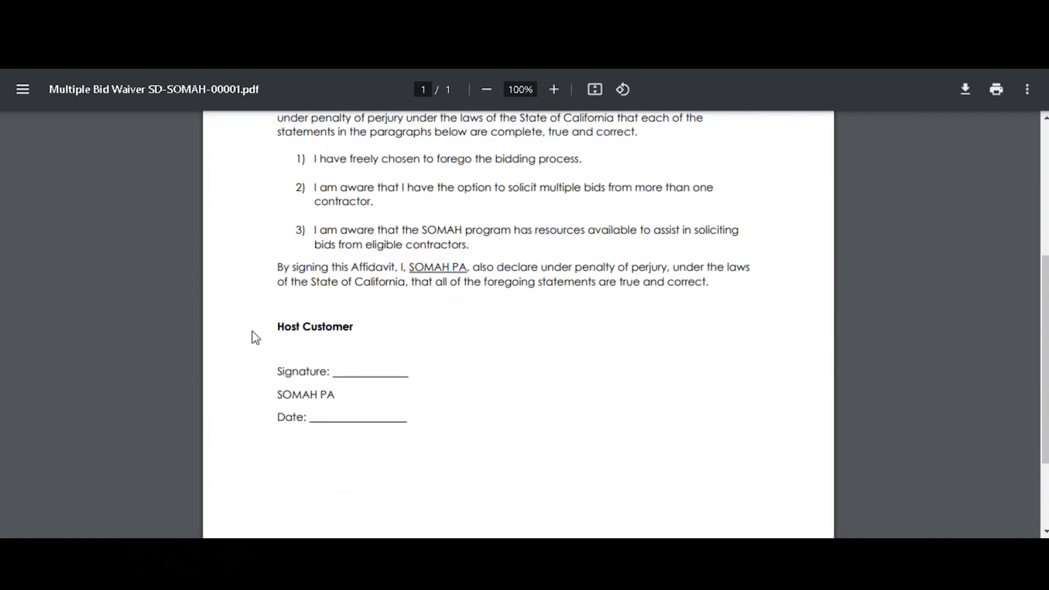
{"action": "mouse_move", "coordinate": [360, 417]}
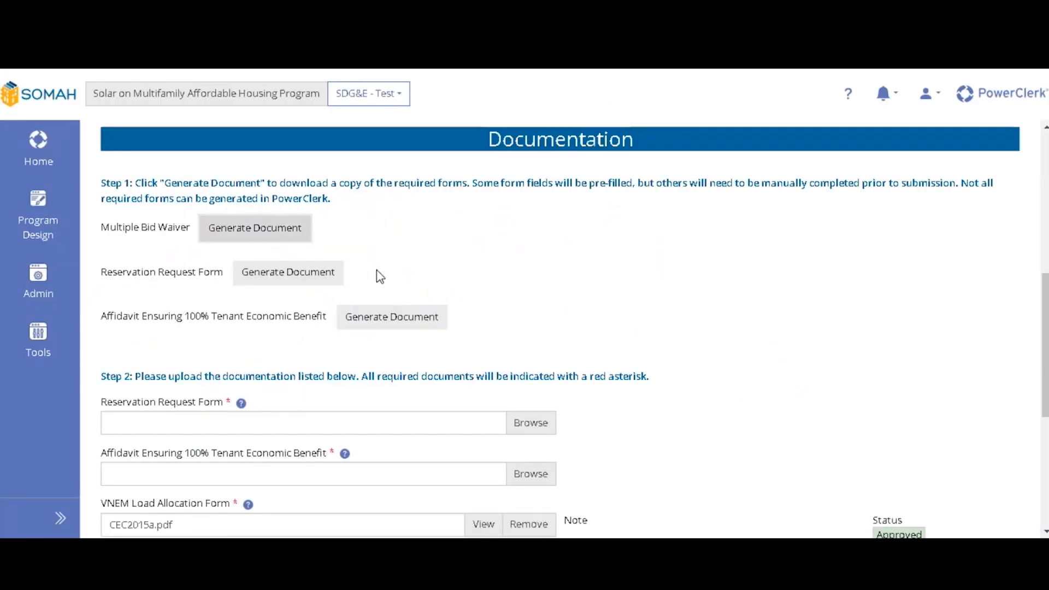
Back in PowerClerk, scroll down to the Step 2 document upload list
{"action": "scroll", "scroll_direction": "up", "scroll_amount": 3}
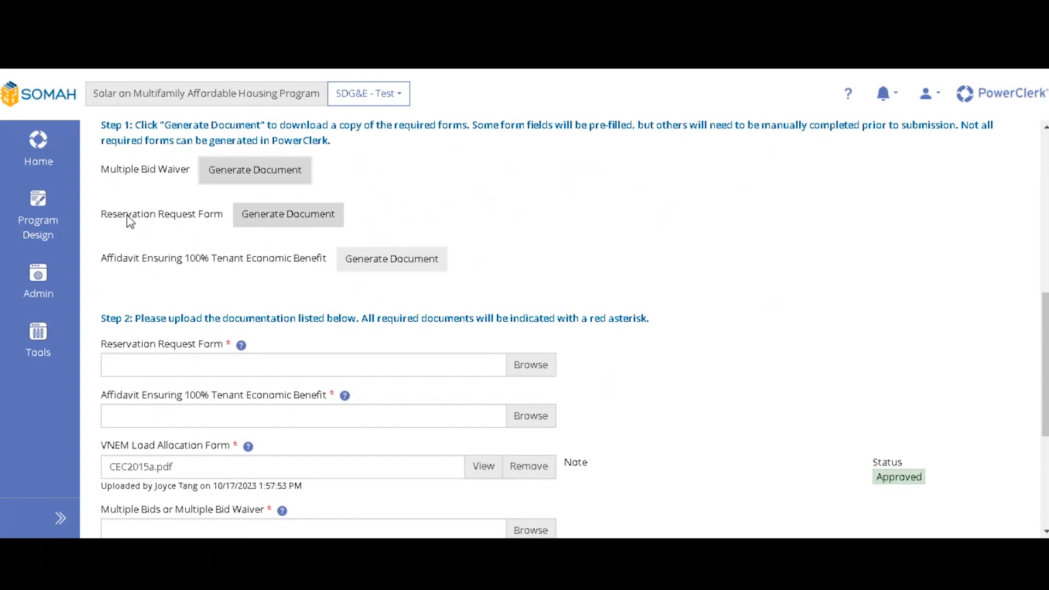
{"action": "mouse_move", "coordinate": [159, 216]}
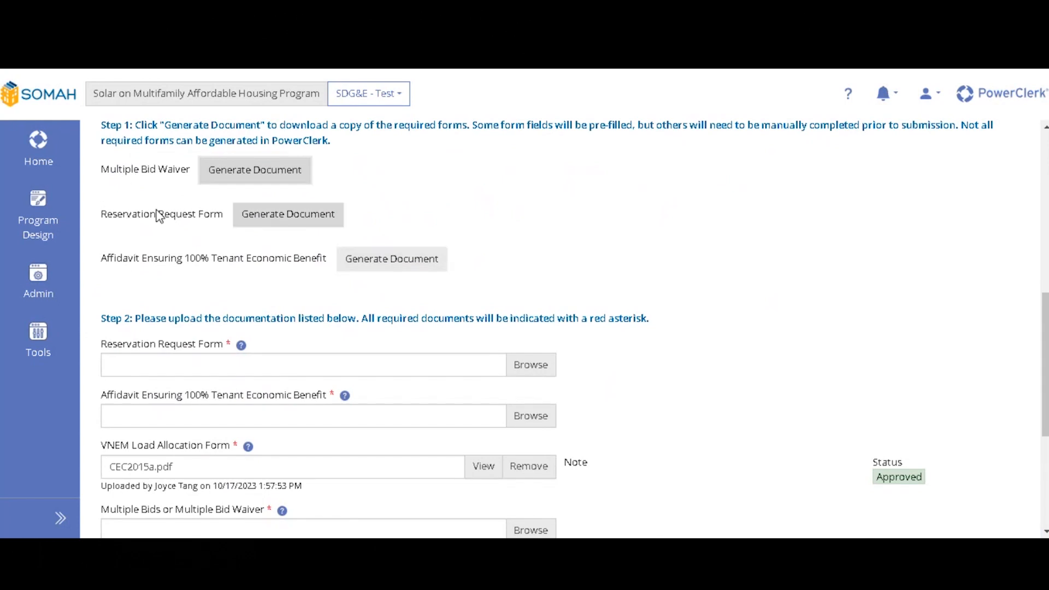
{"action": "scroll", "scroll_direction": "down", "scroll_amount": 3}
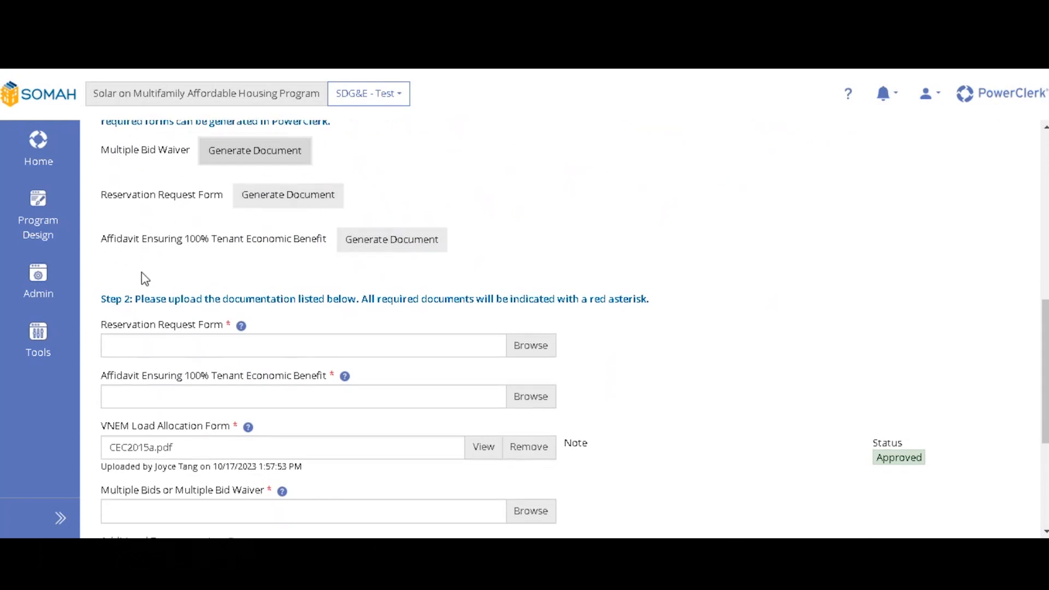
{"action": "scroll", "scroll_direction": "down", "scroll_amount": 3}
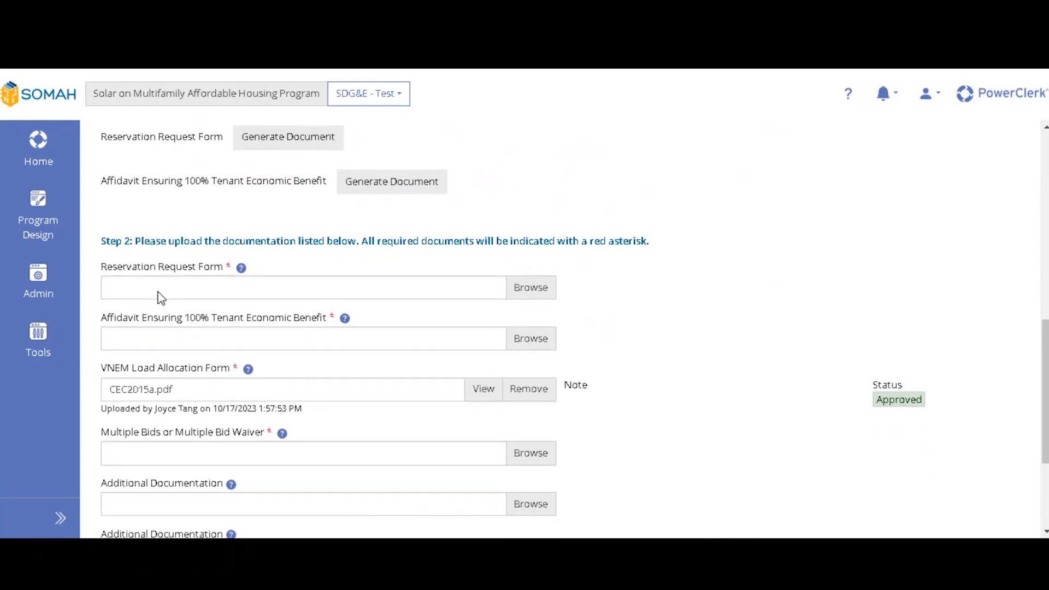
{"action": "scroll", "scroll_direction": "down", "scroll_amount": 3}
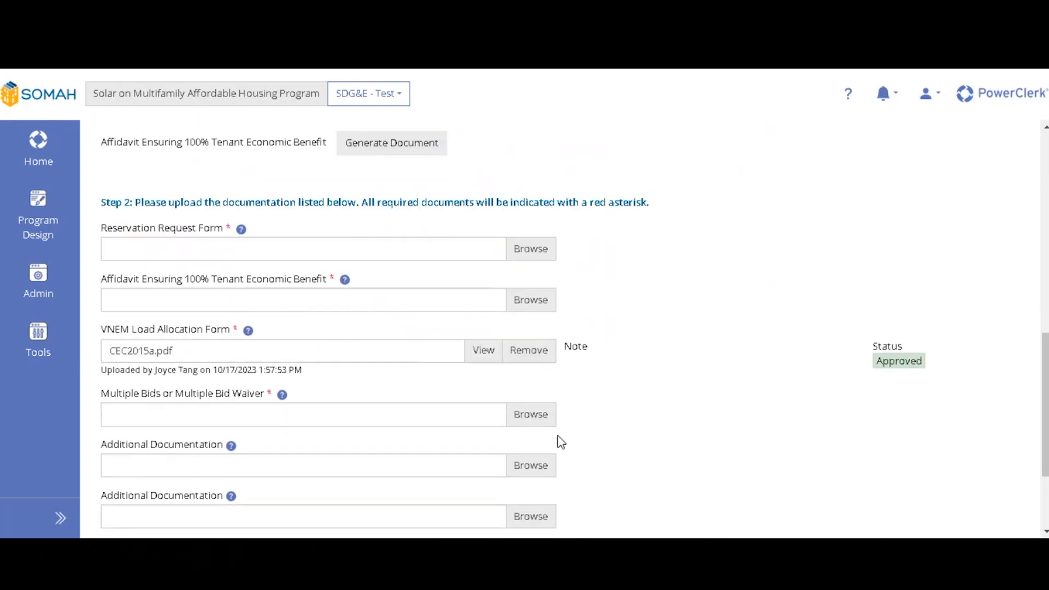
{"action": "scroll", "scroll_direction": "down", "scroll_amount": 3}
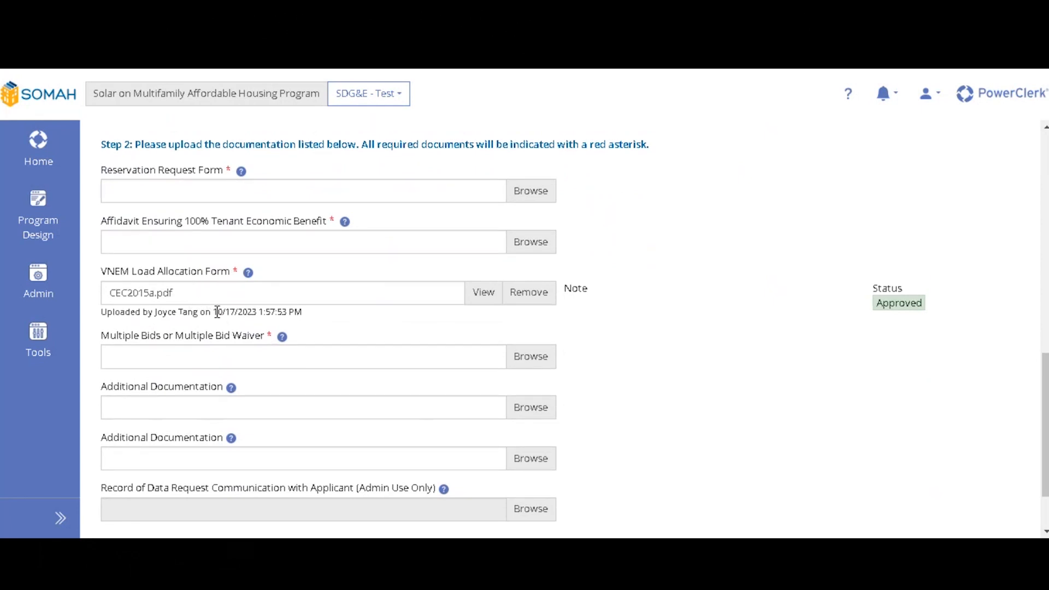
{"action": "mouse_move", "coordinate": [203, 250]}
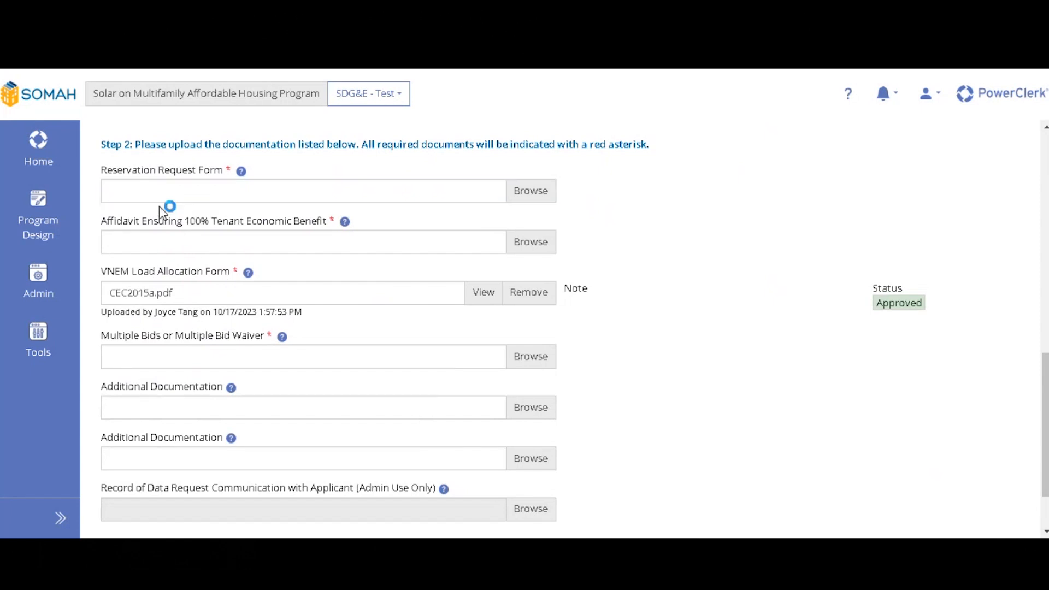
Attach CEC2015a.pdf via Browse, completing the Multiple Bids or Multiple Bid Waiver upload
{"action": "left_click", "coordinate": [530, 191]}
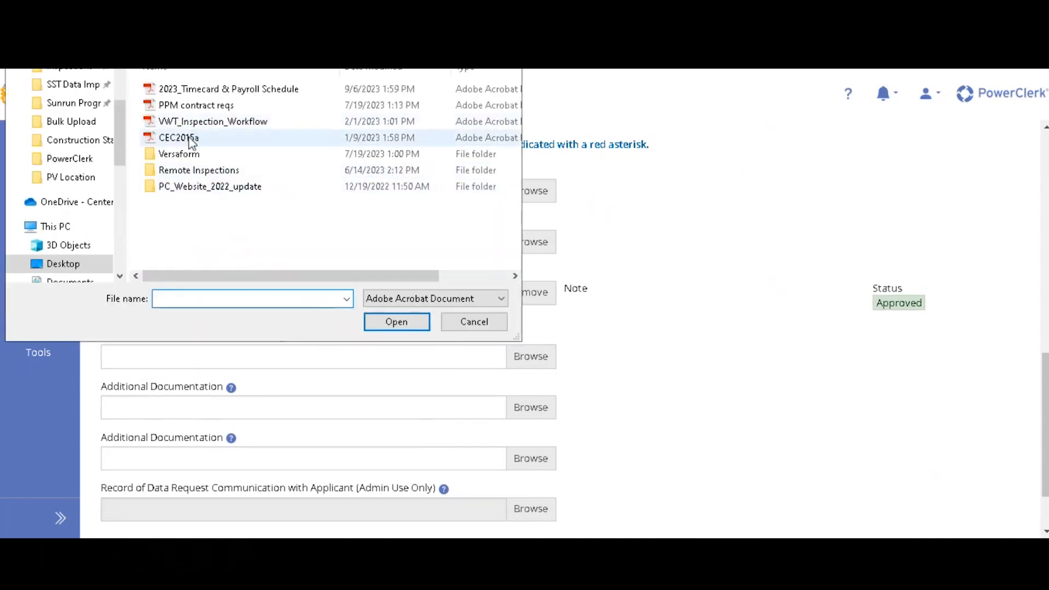
{"action": "left_click", "coordinate": [178, 138]}
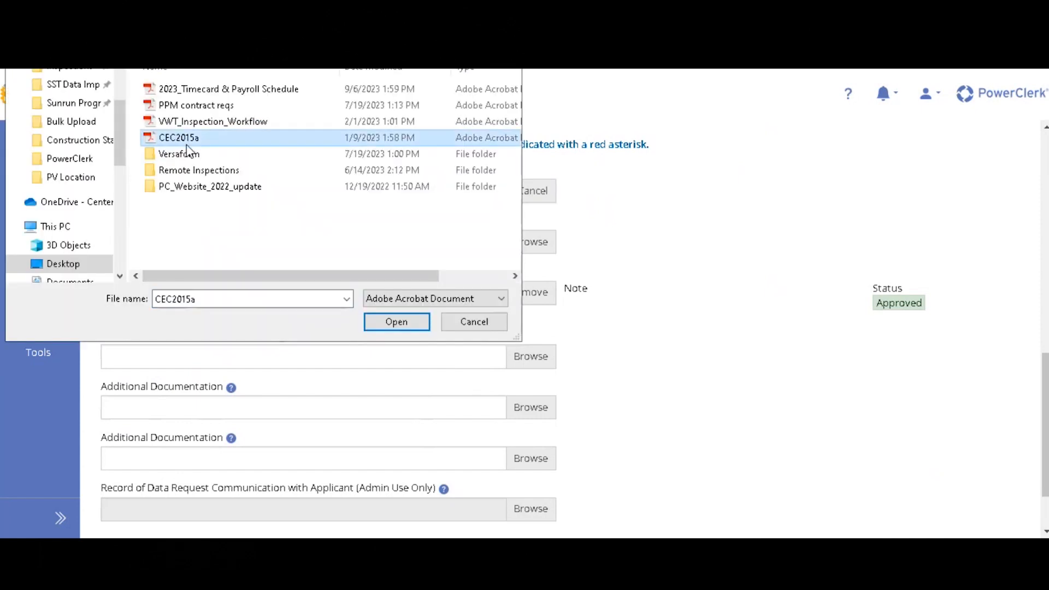
{"action": "left_click", "coordinate": [395, 321]}
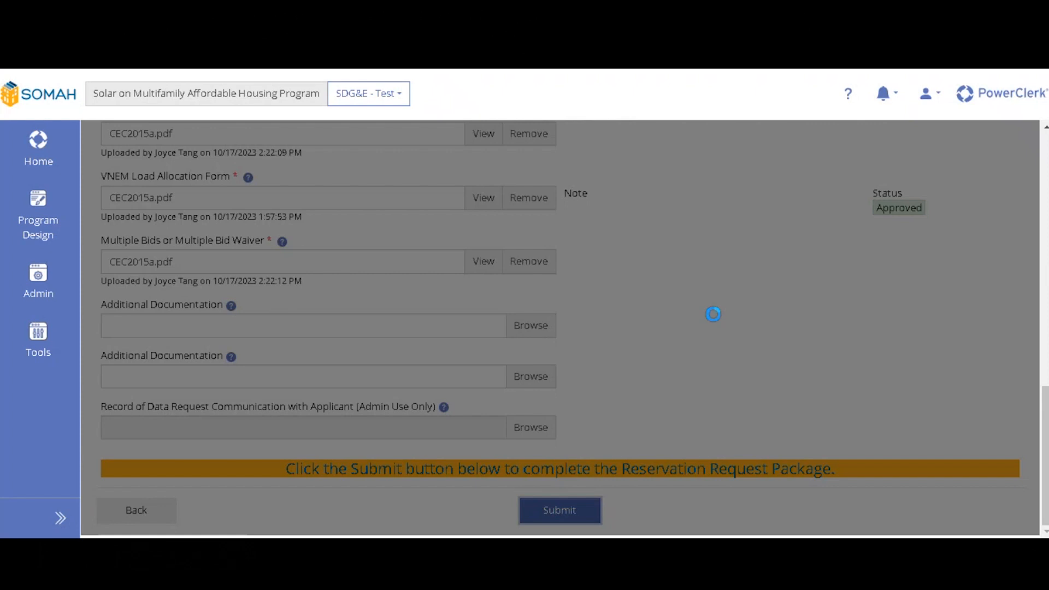
Submit the package and verify SD-SOMAH-00001 shows Reservation Request Submitted with Phase II submitted
{"action": "left_click", "coordinate": [560, 511]}
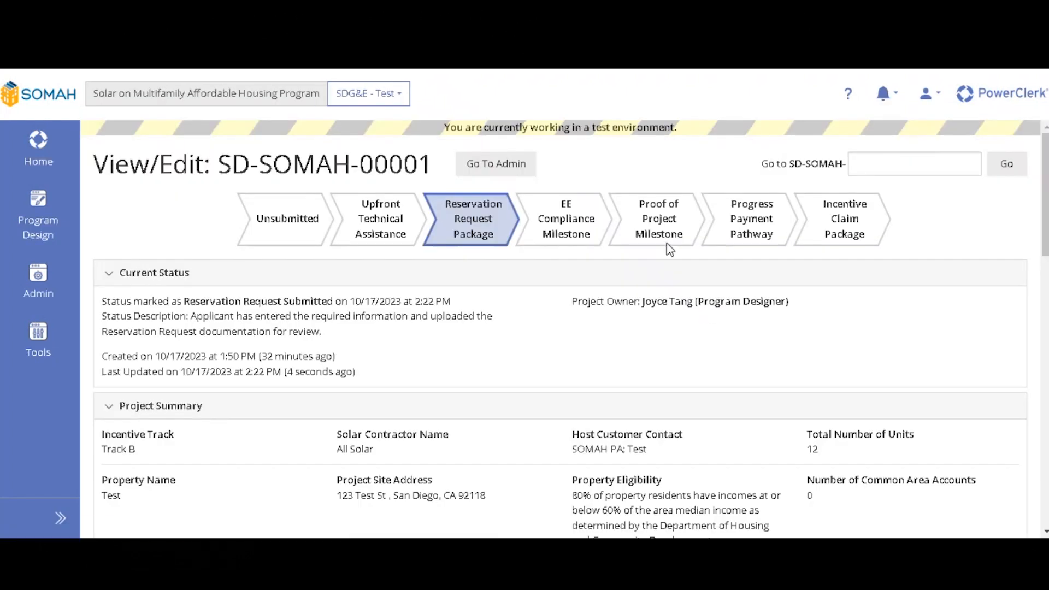
{"action": "scroll", "scroll_direction": "down", "scroll_amount": 3}
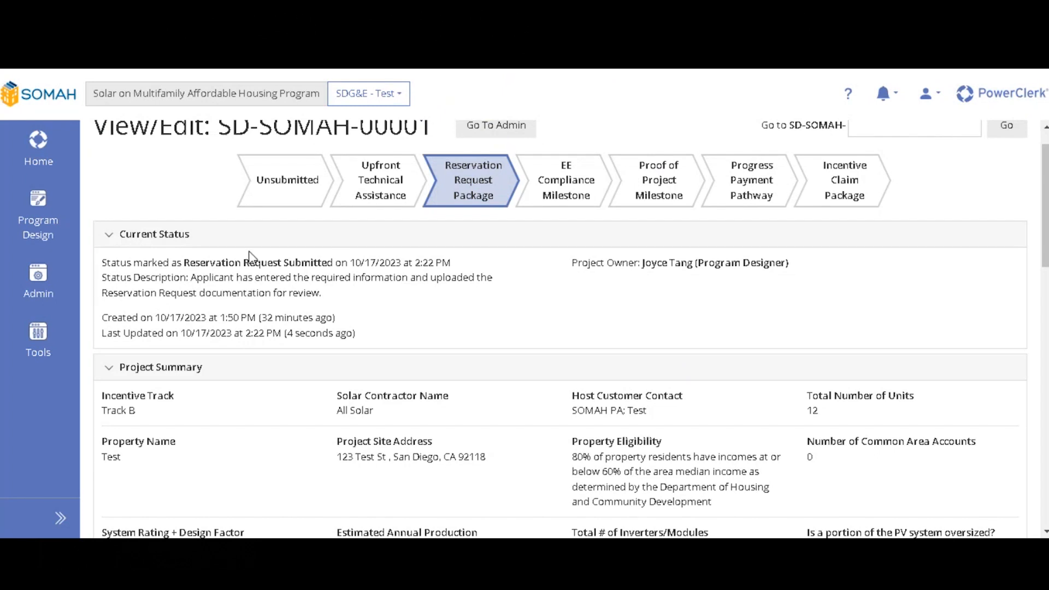
{"action": "double_click", "coordinate": [256, 262]}
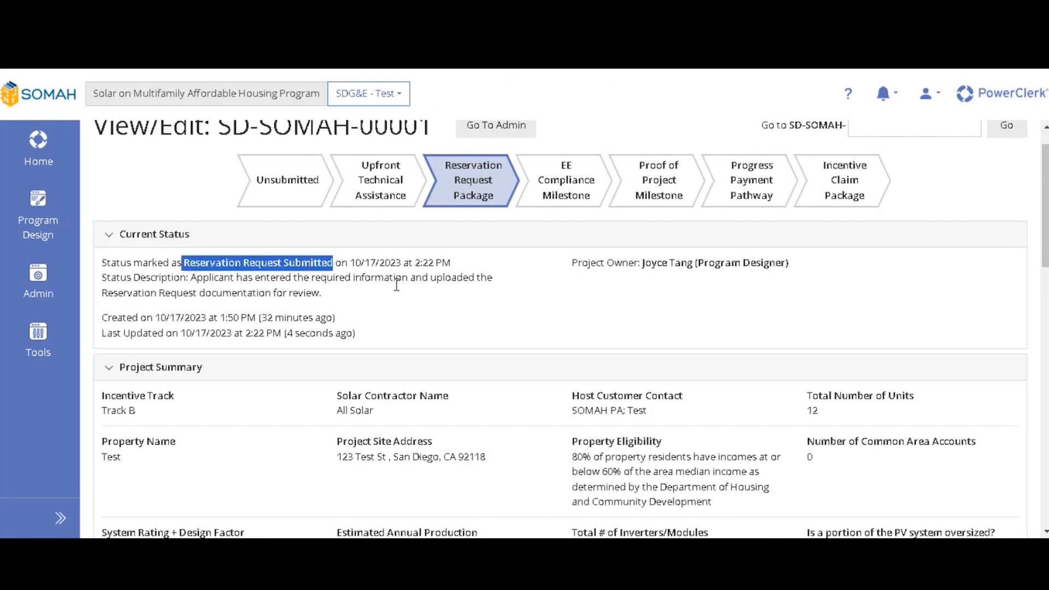
{"action": "scroll", "scroll_direction": "down", "scroll_amount": 3}
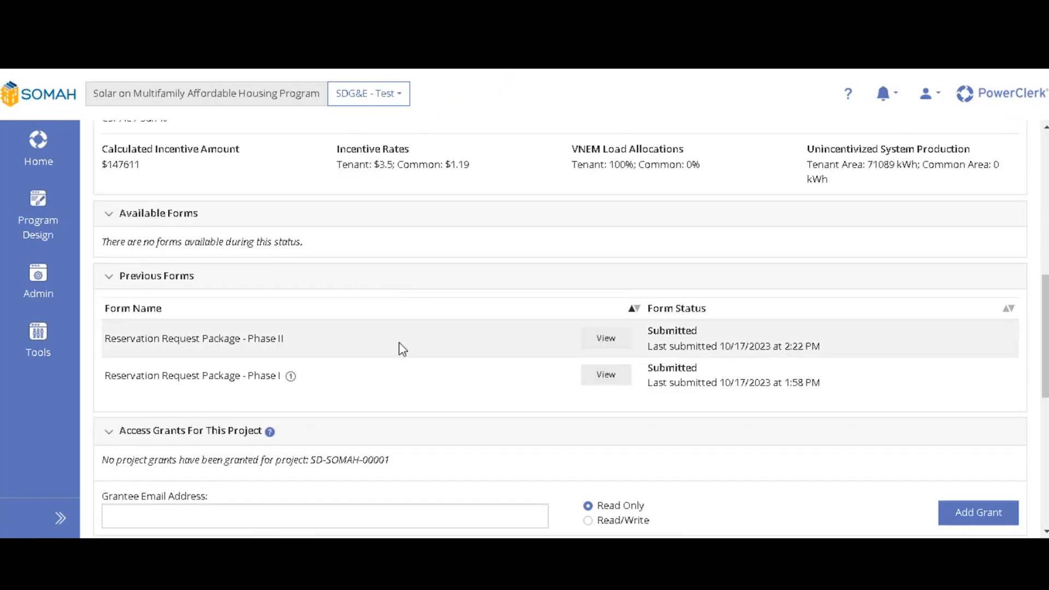
{"action": "mouse_move", "coordinate": [649, 346]}
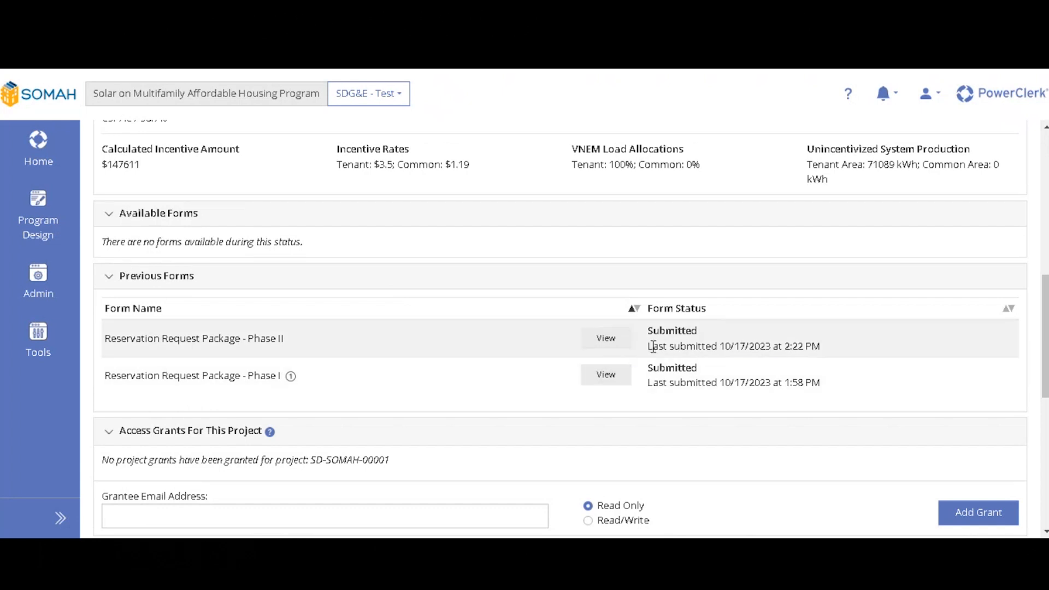